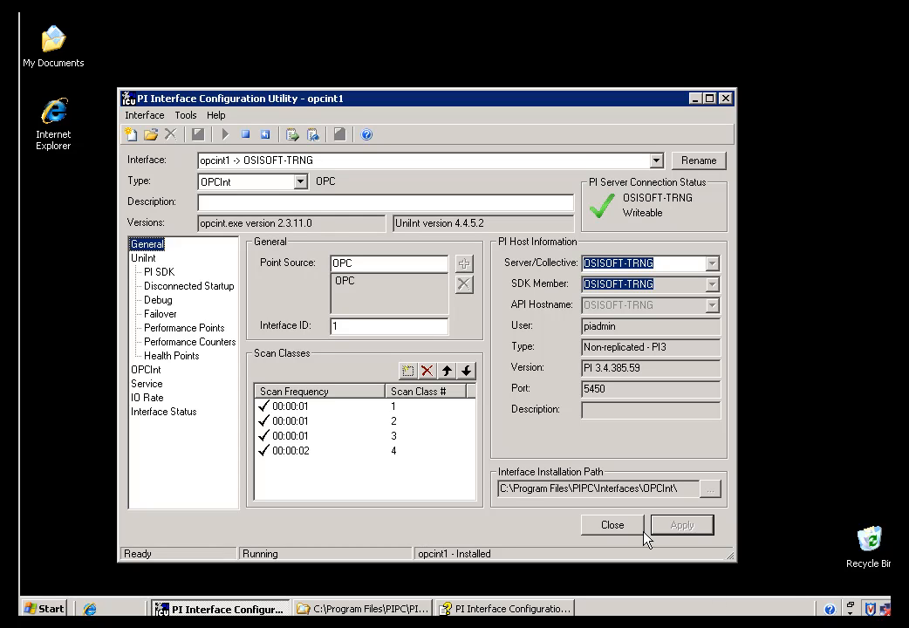
mouse_move(167, 330)
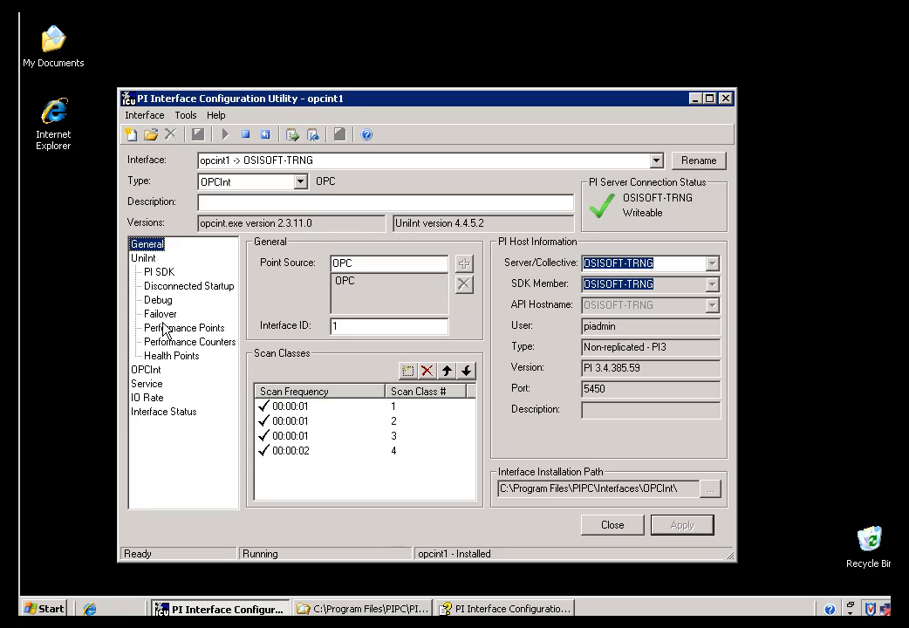
mouse_move(160, 365)
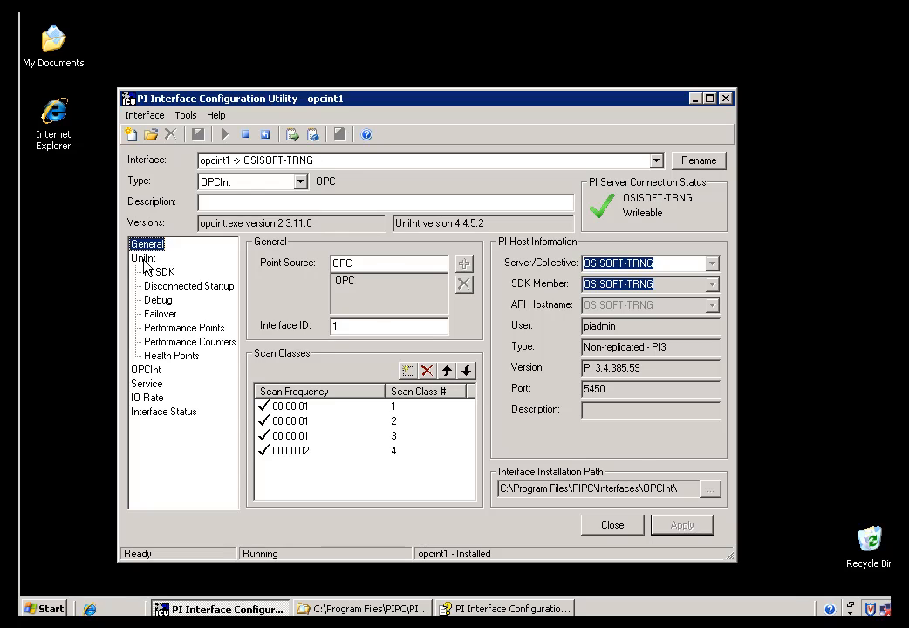
Select UniInt in the tree to view opcint1's performance, data handling, timestamp and output settings.
left_click(142, 257)
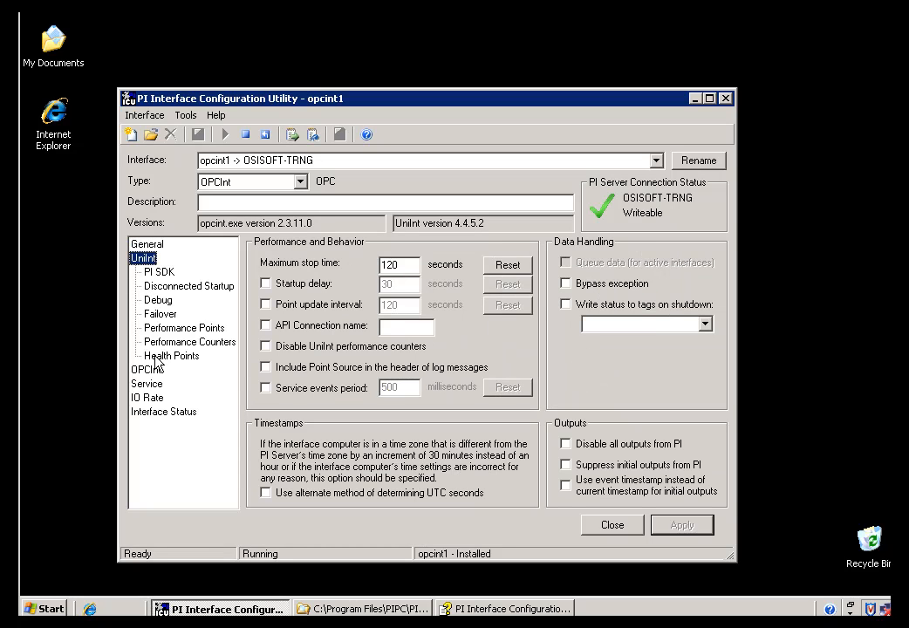
mouse_move(159, 328)
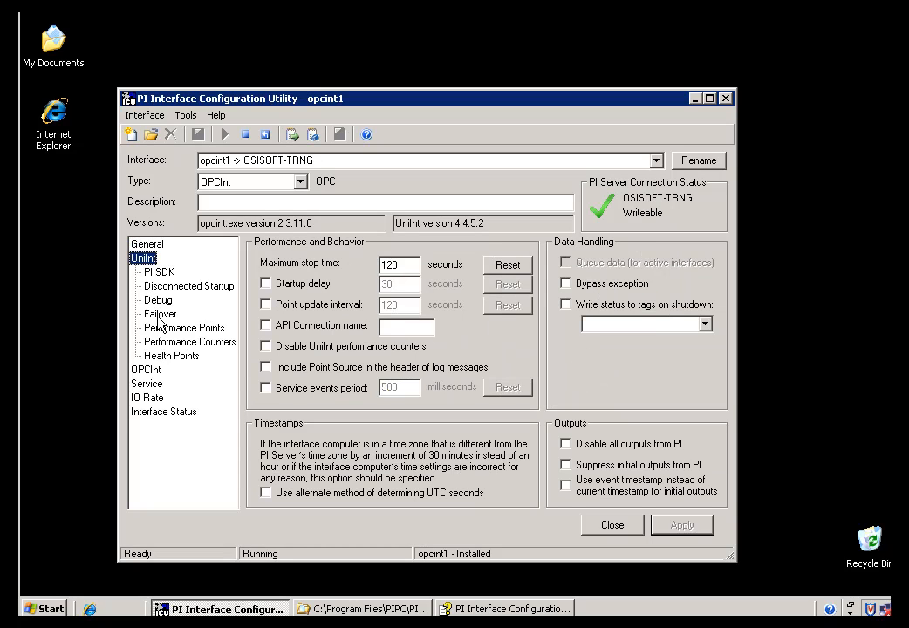
List opcint1's UniInt health points and inspect IO Rate, the only created point.
left_click(171, 356)
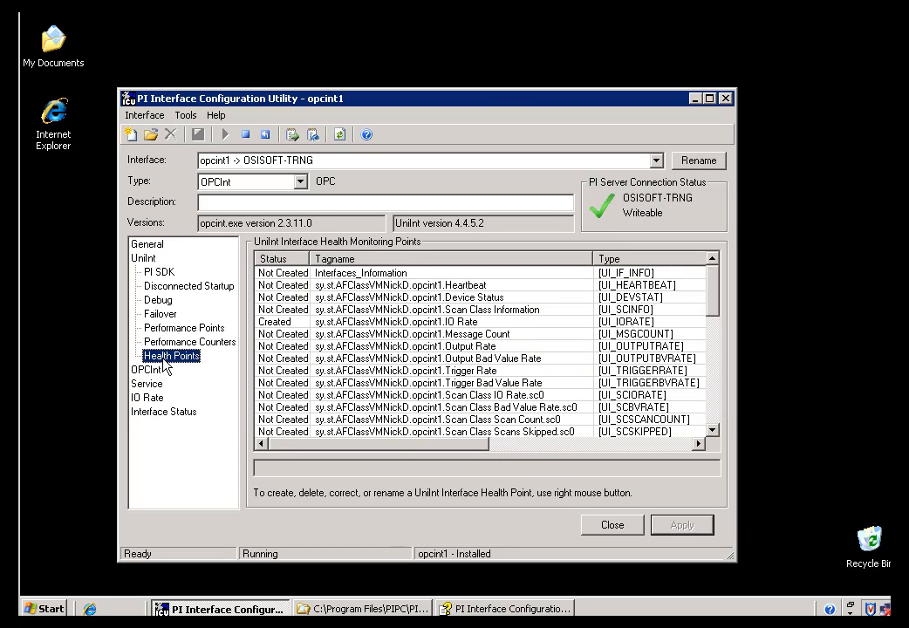
mouse_move(161, 349)
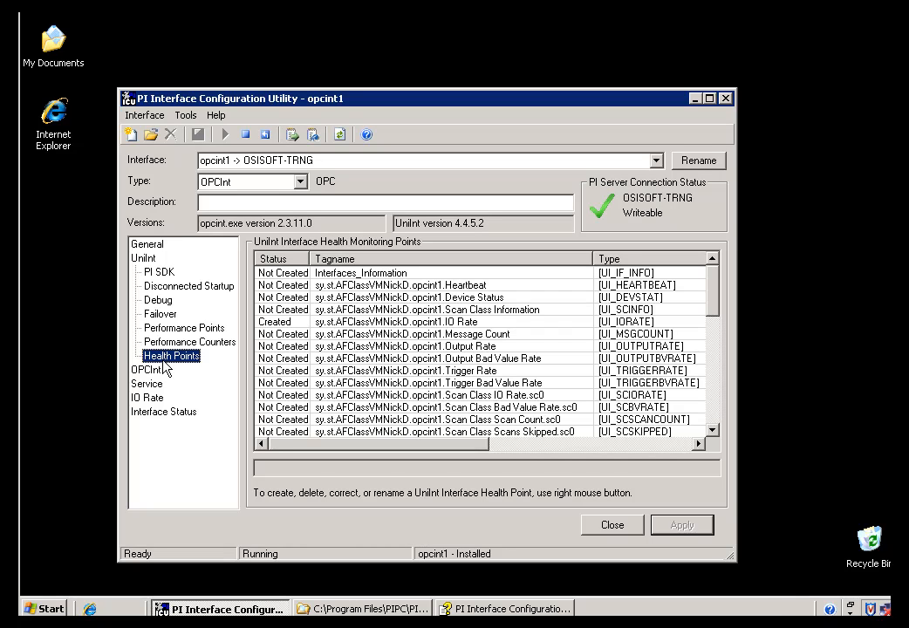
mouse_move(156, 367)
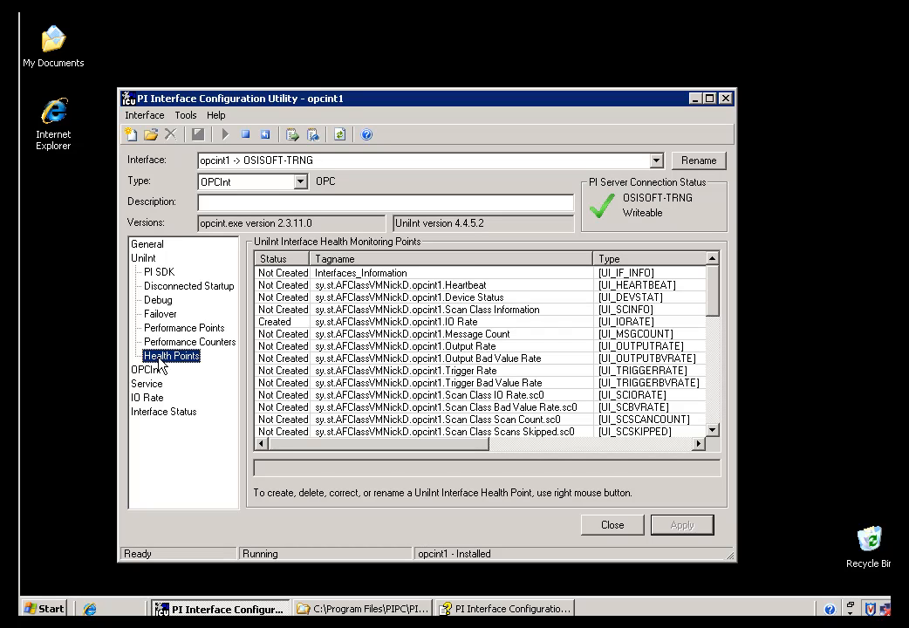
mouse_move(413, 299)
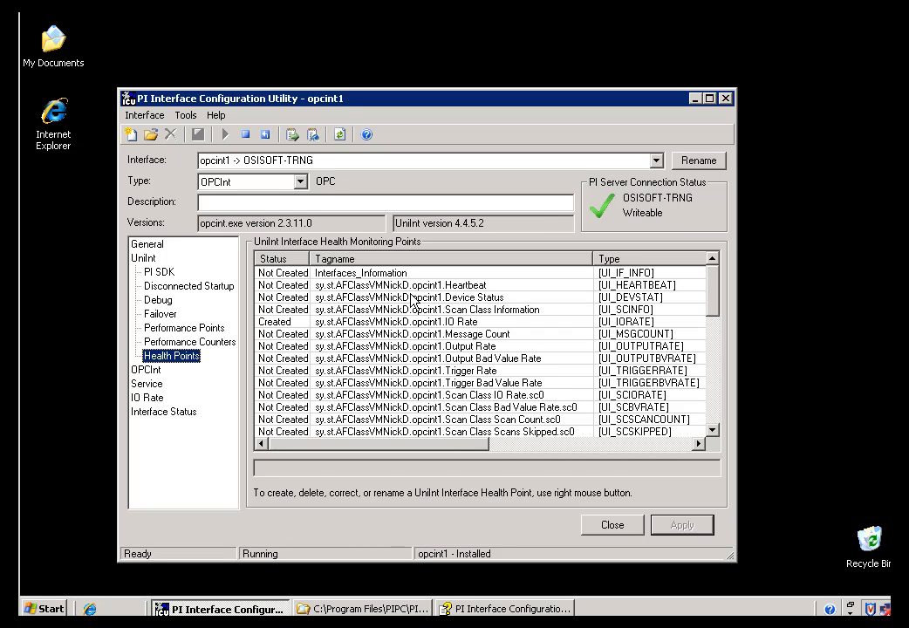
left_click(395, 321)
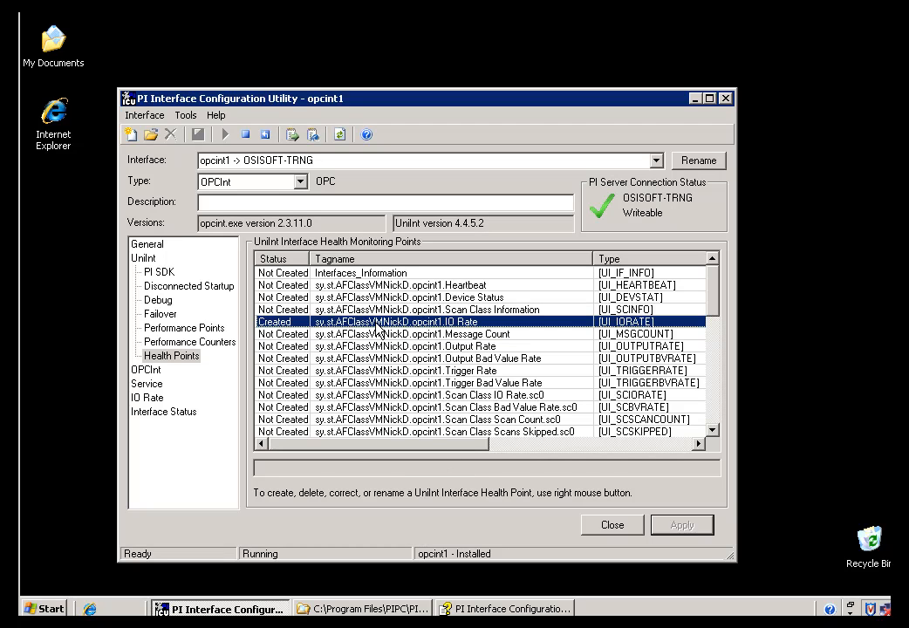
mouse_move(379, 330)
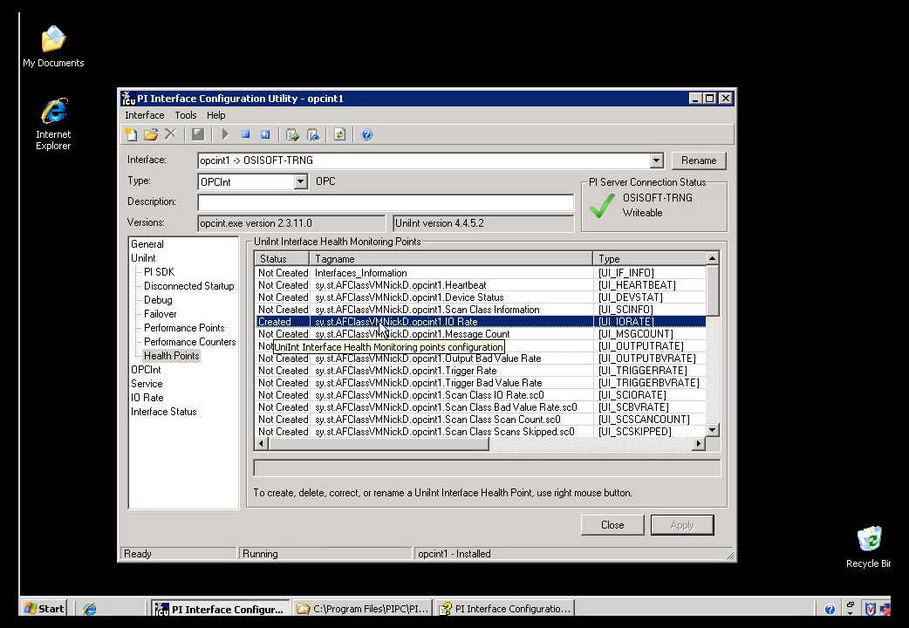
mouse_move(395, 330)
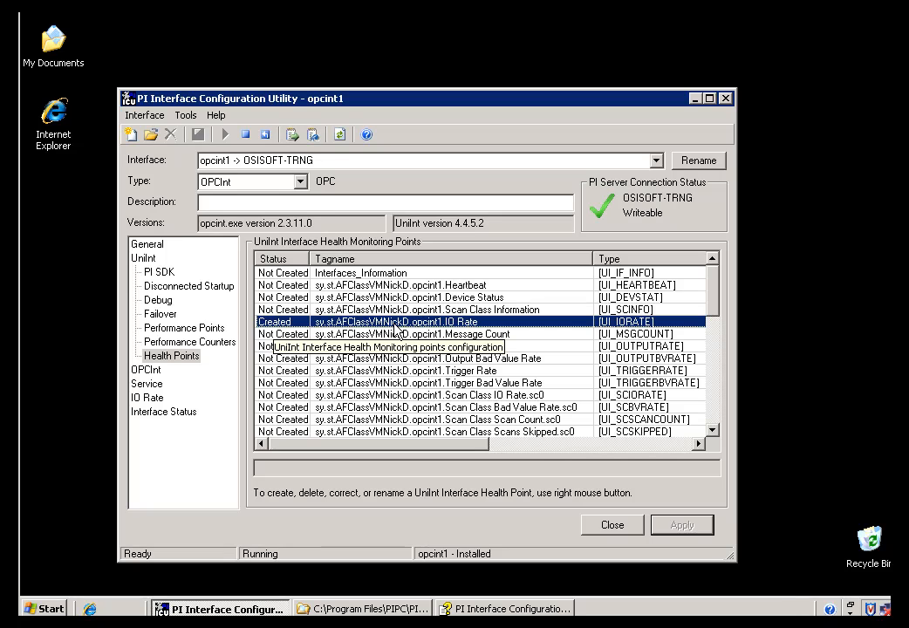
mouse_move(410, 327)
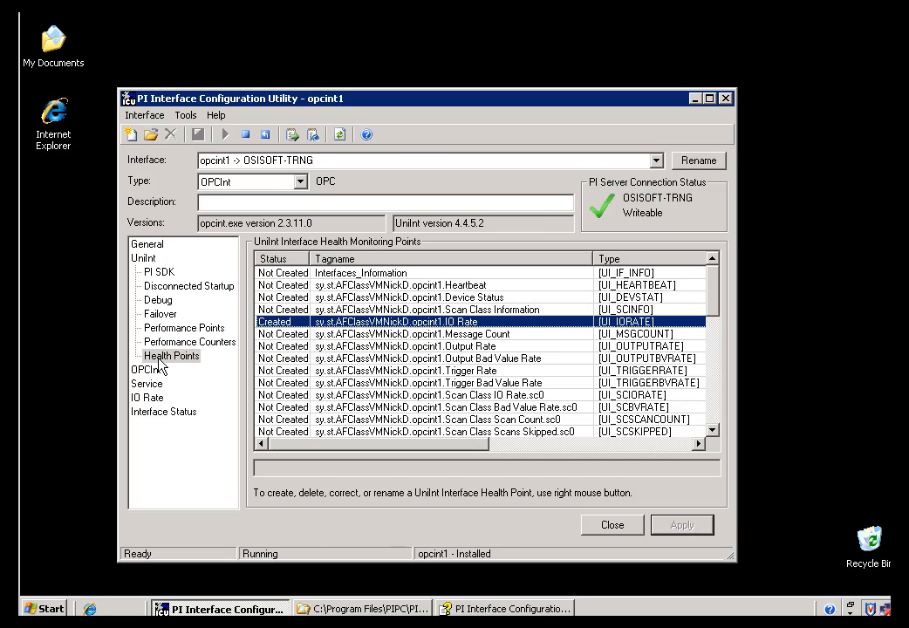
left_click(172, 355)
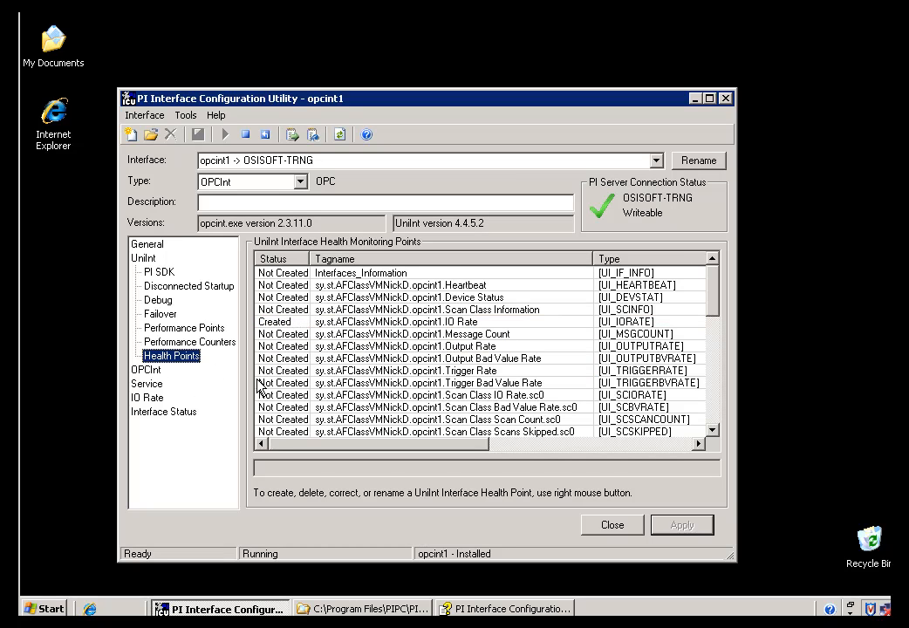
mouse_move(392, 334)
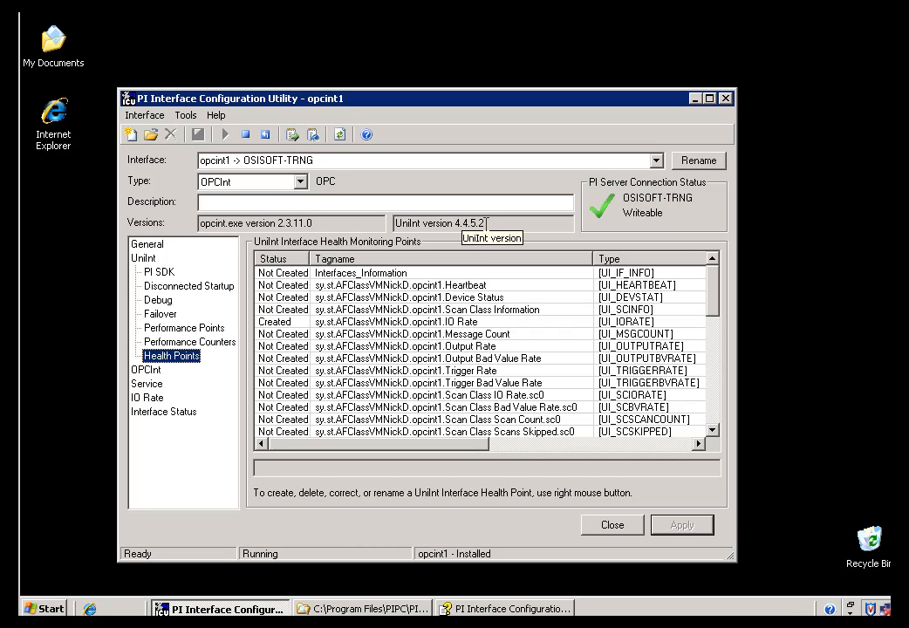
mouse_move(495, 608)
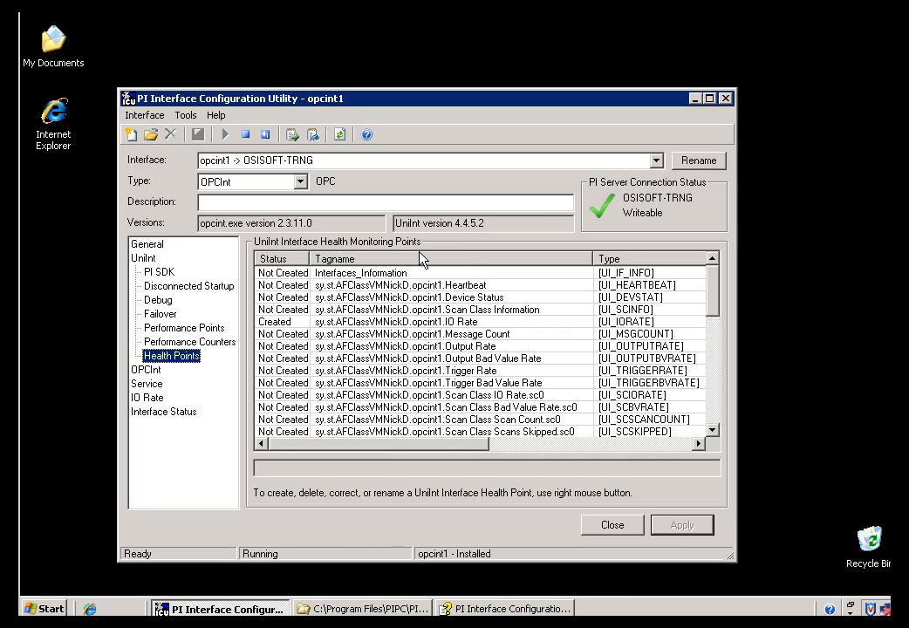
mouse_move(420, 223)
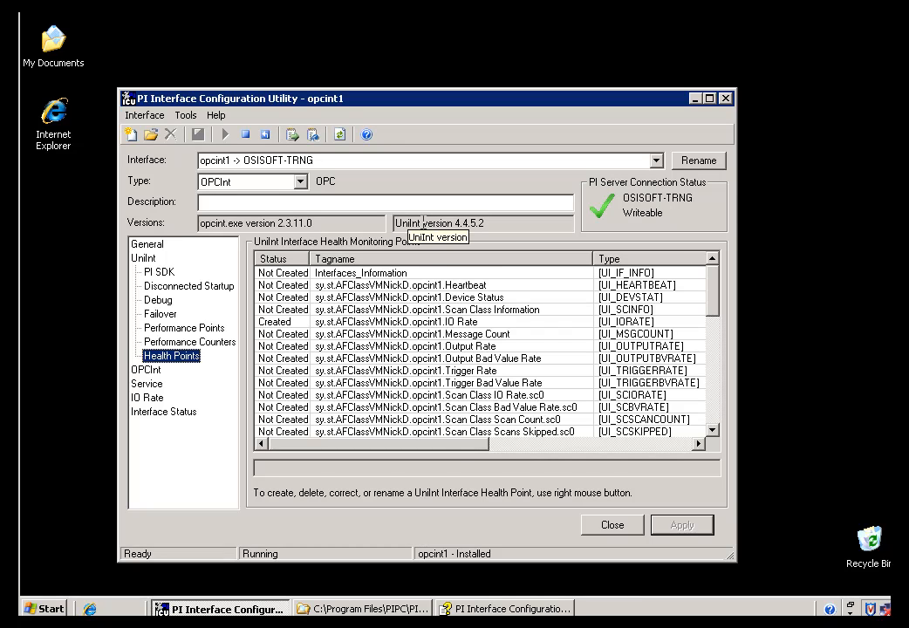
mouse_move(486, 501)
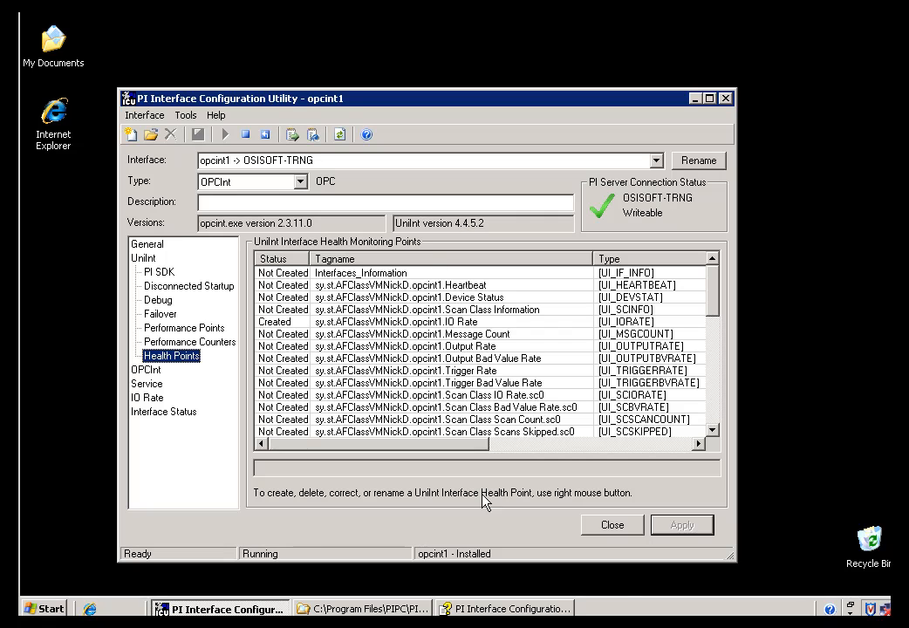
mouse_move(501, 607)
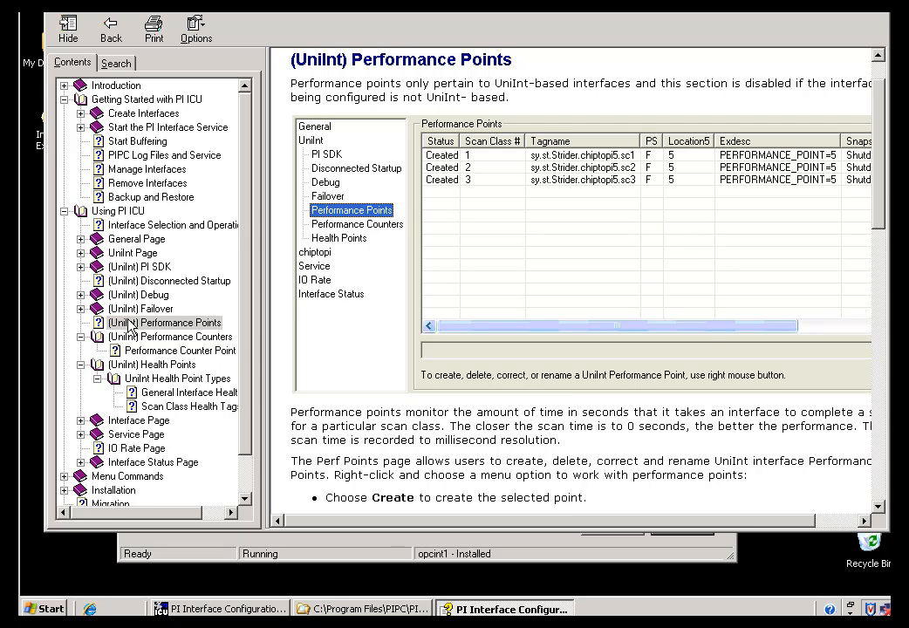
View the '(UniInt) Performance Points' help topic.
left_click(152, 364)
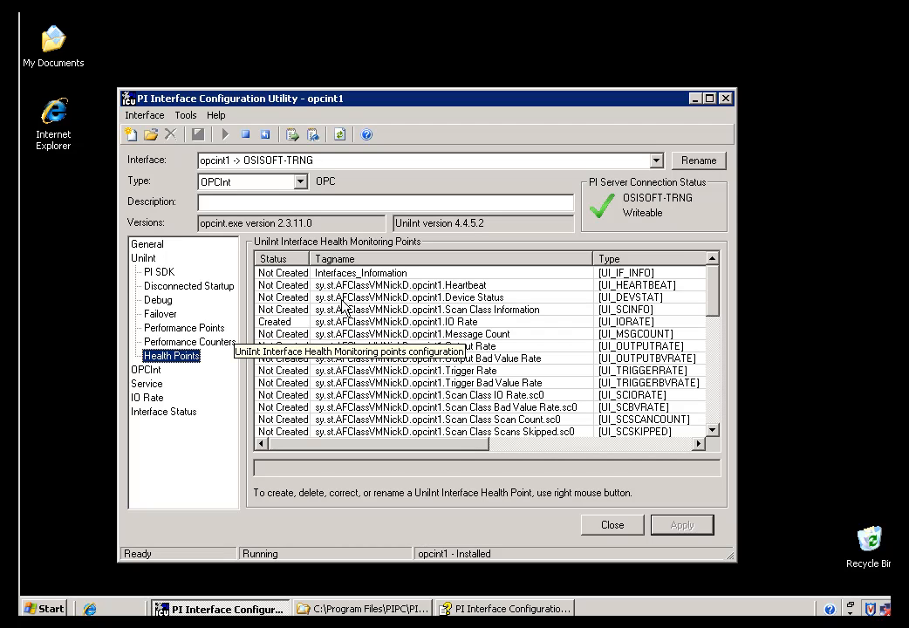
left_click(414, 296)
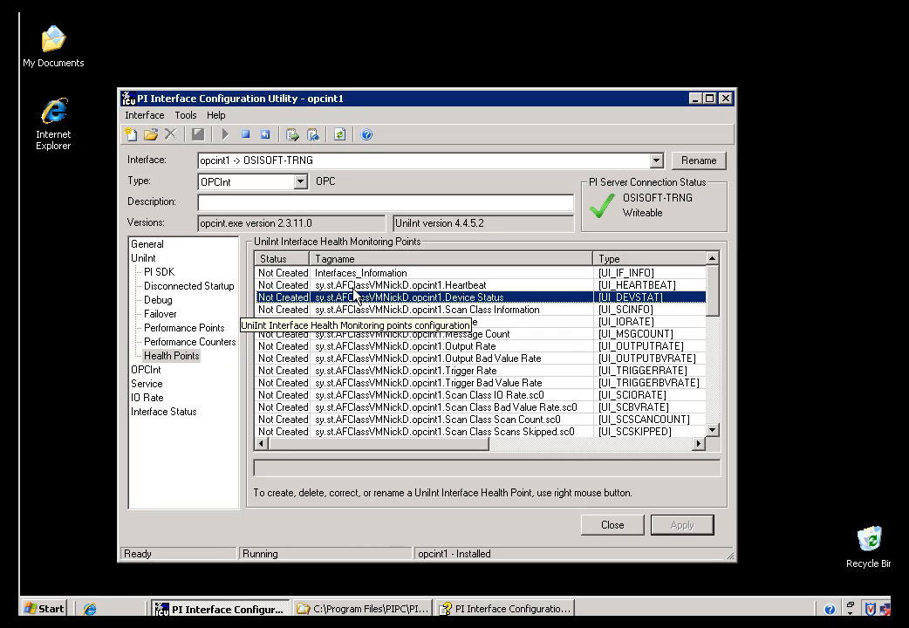
left_click(393, 285)
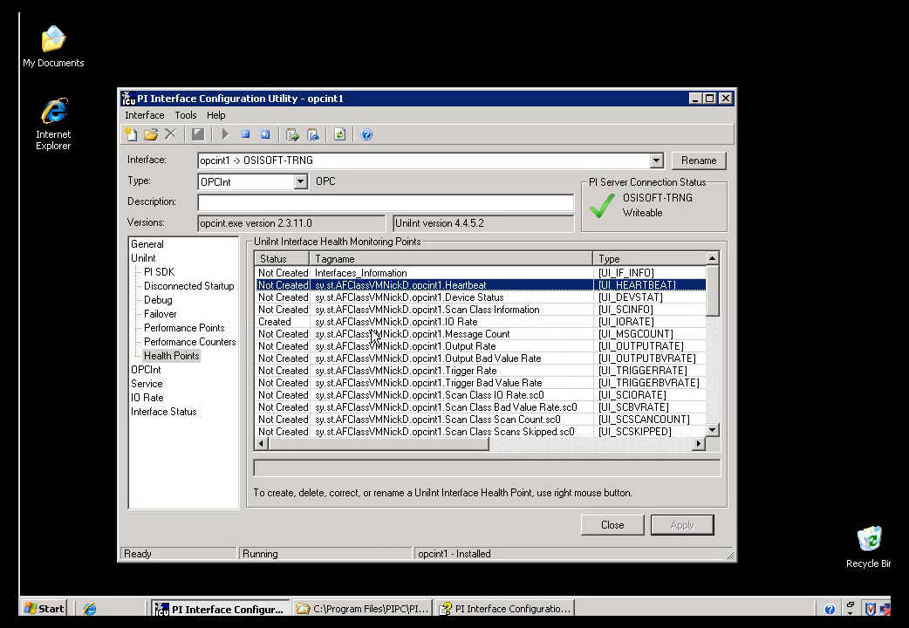
left_click(393, 321)
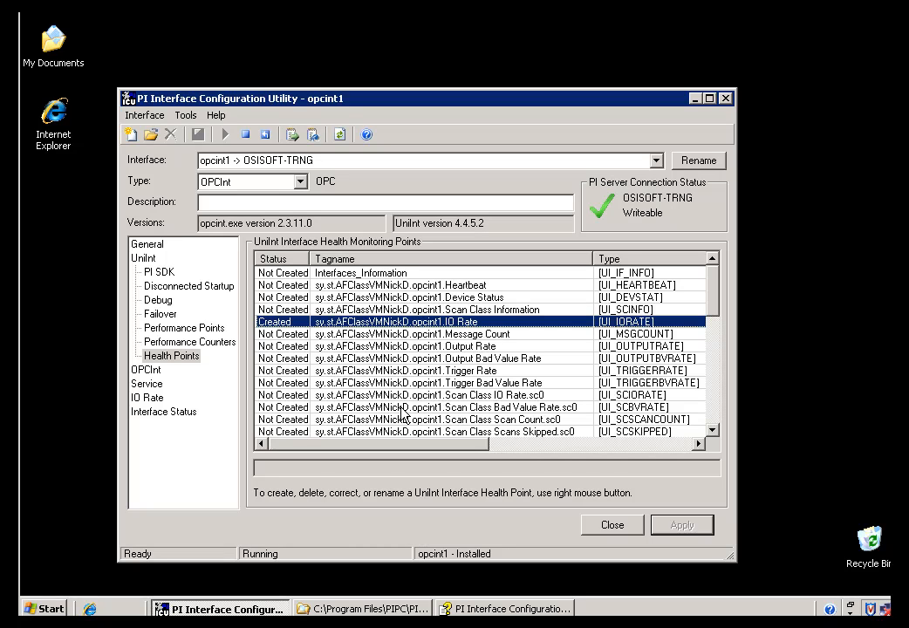
left_click(401, 395)
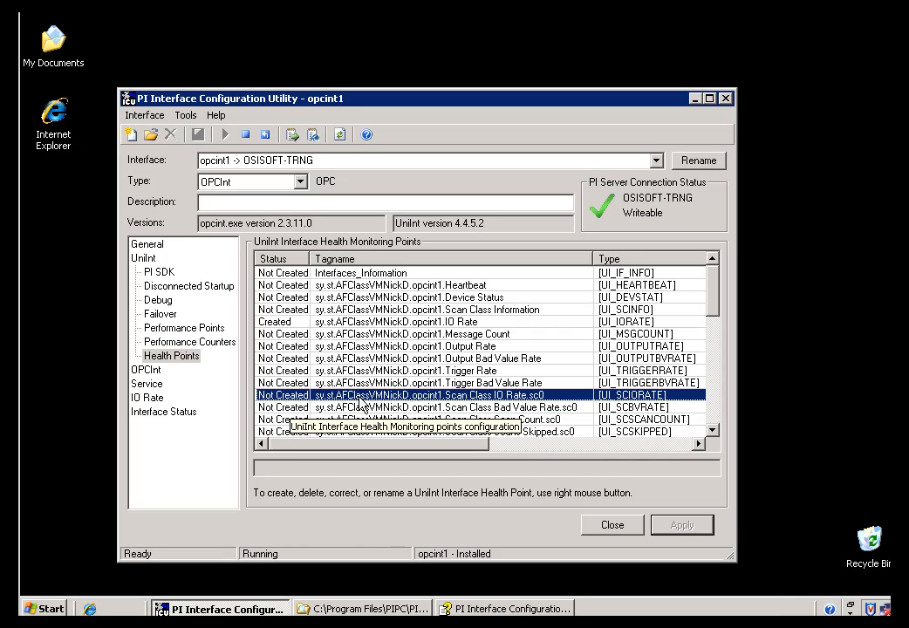
mouse_move(377, 413)
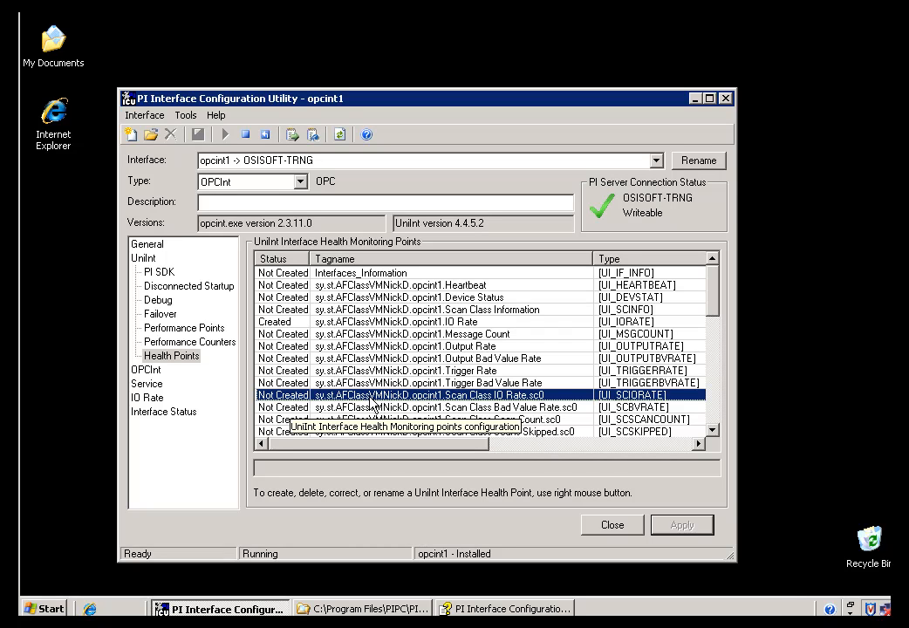
mouse_move(712, 305)
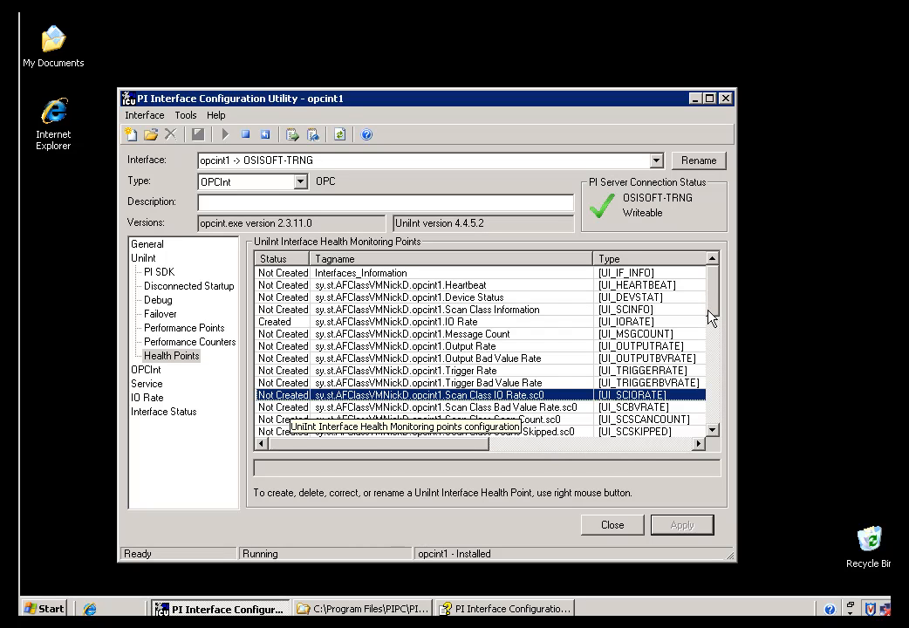
scroll("down", 3)
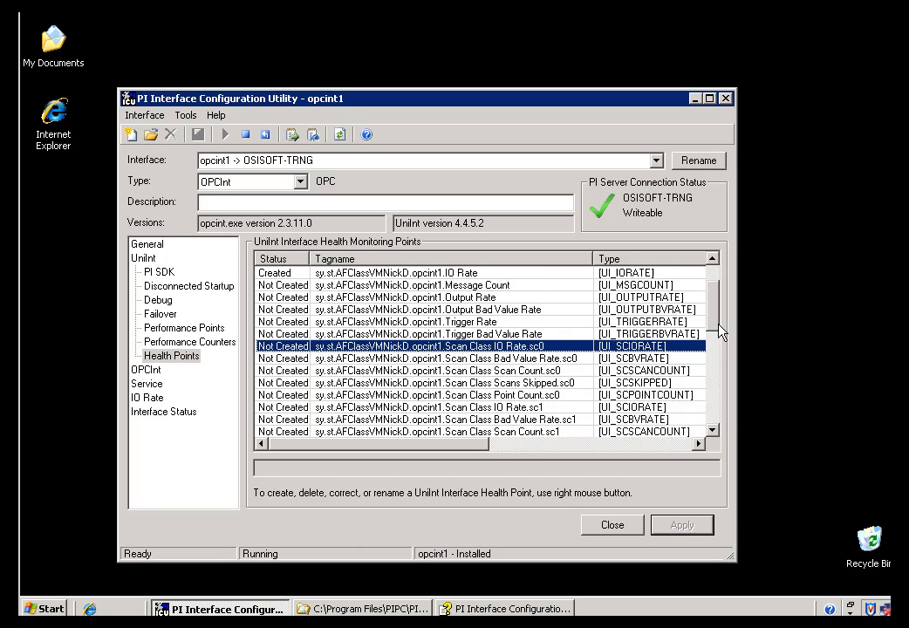
scroll("down", 3)
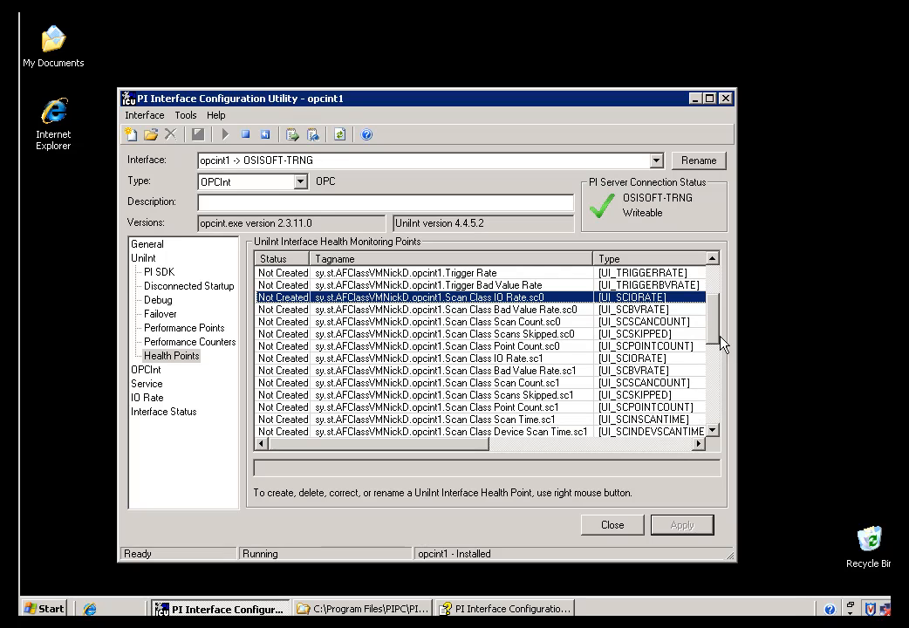
mouse_move(528, 331)
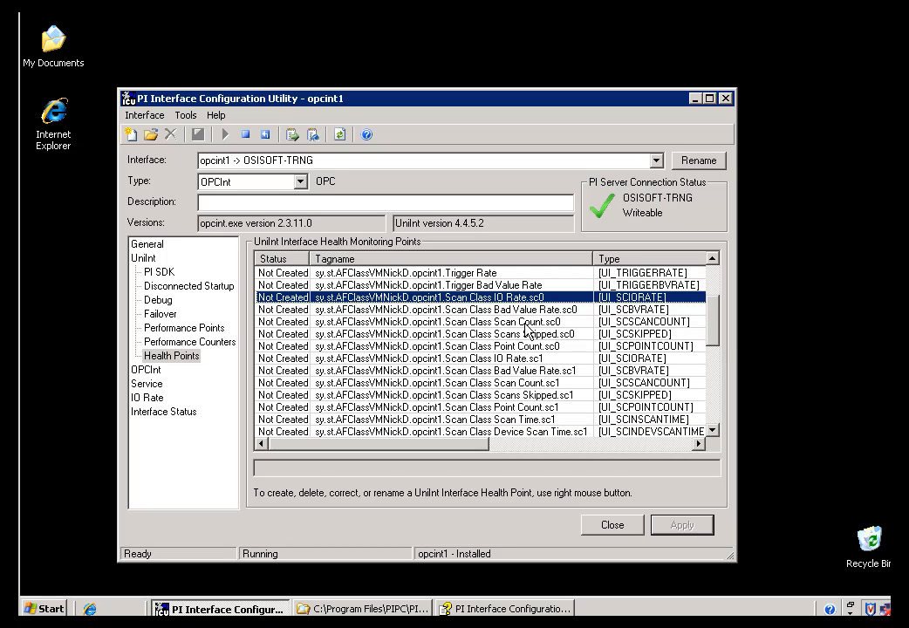
mouse_move(528, 428)
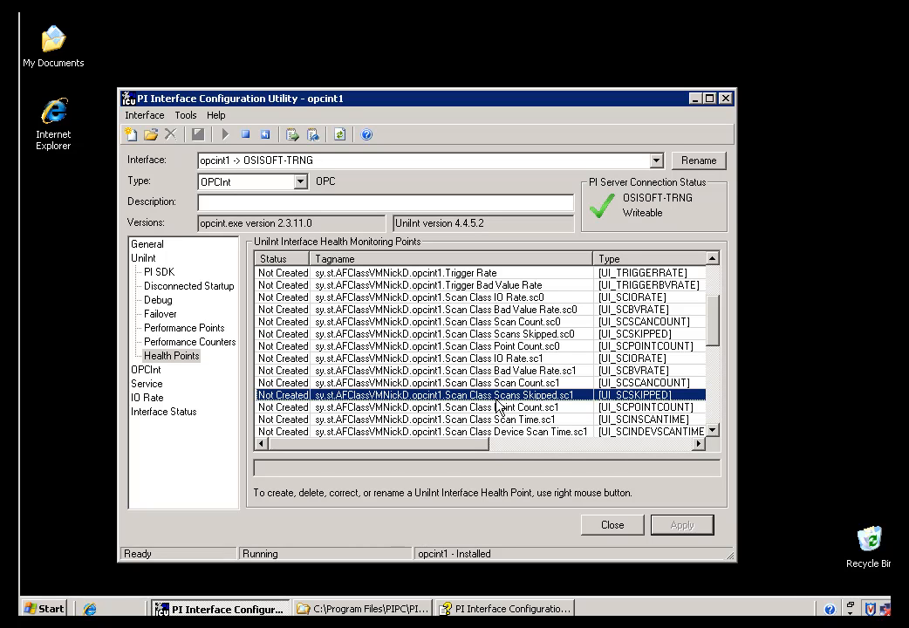
mouse_move(508, 403)
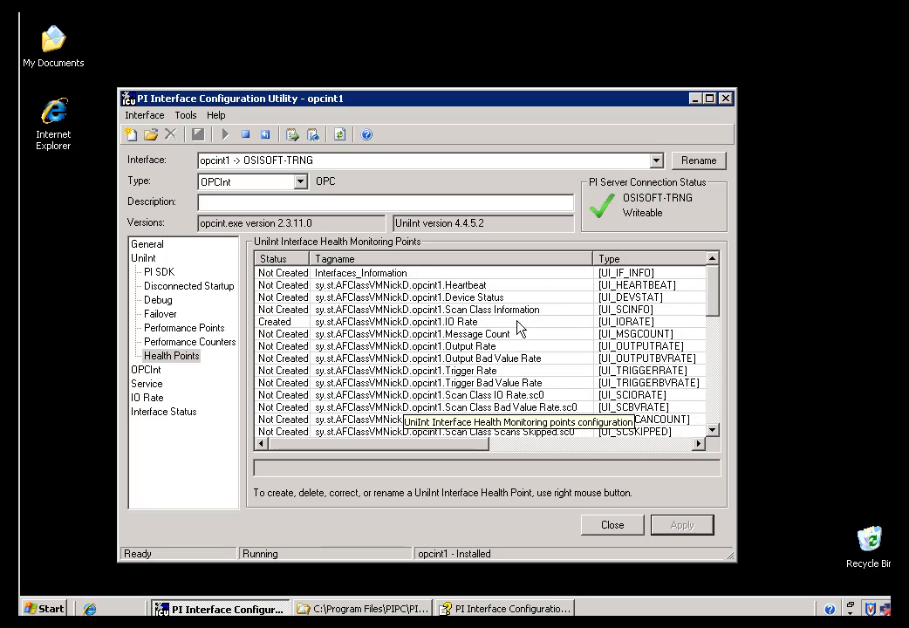
Select the Interfaces_Information health point, which is shared by all interfaces and undeletable.
left_click(402, 285)
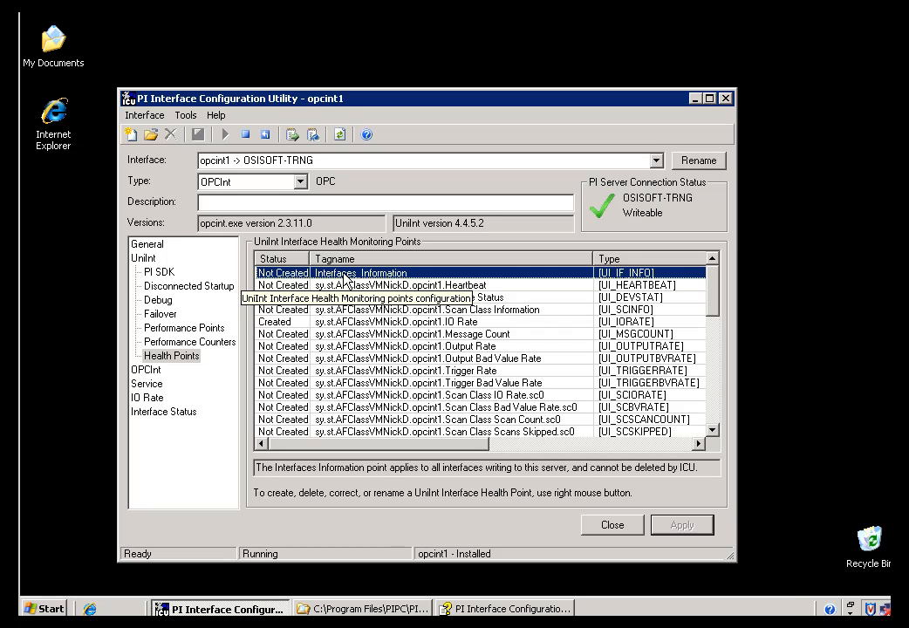
mouse_move(356, 283)
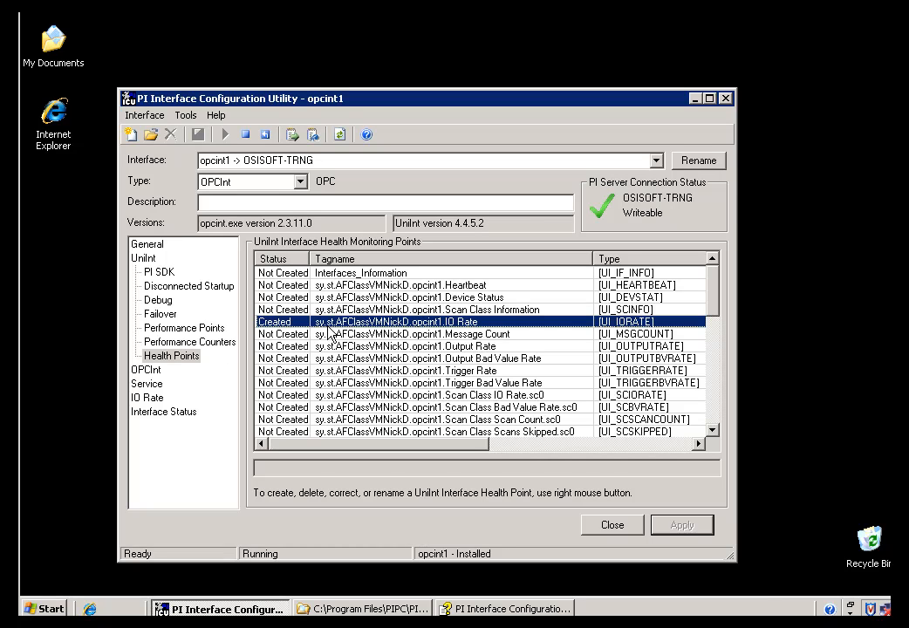
mouse_move(174, 356)
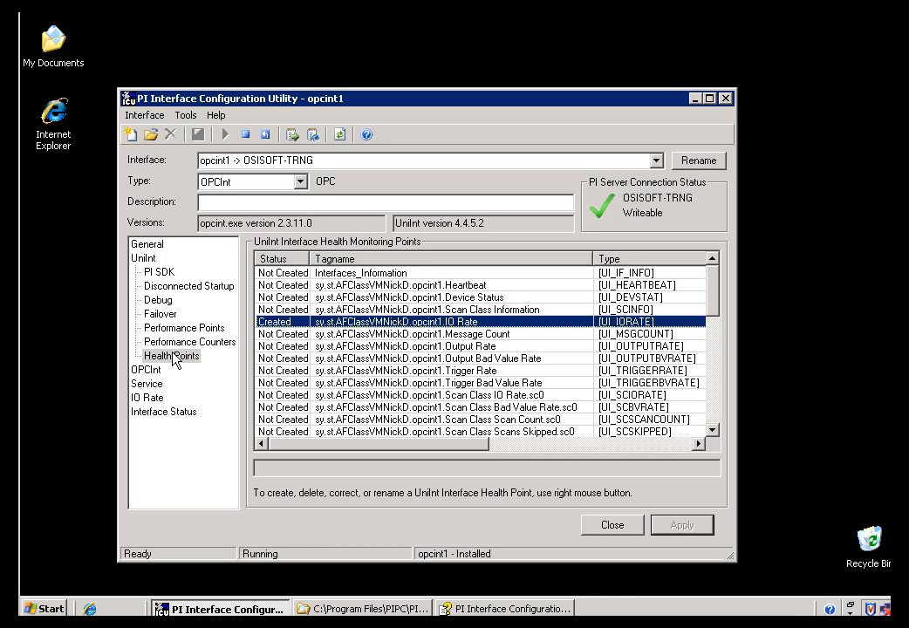
mouse_move(175, 351)
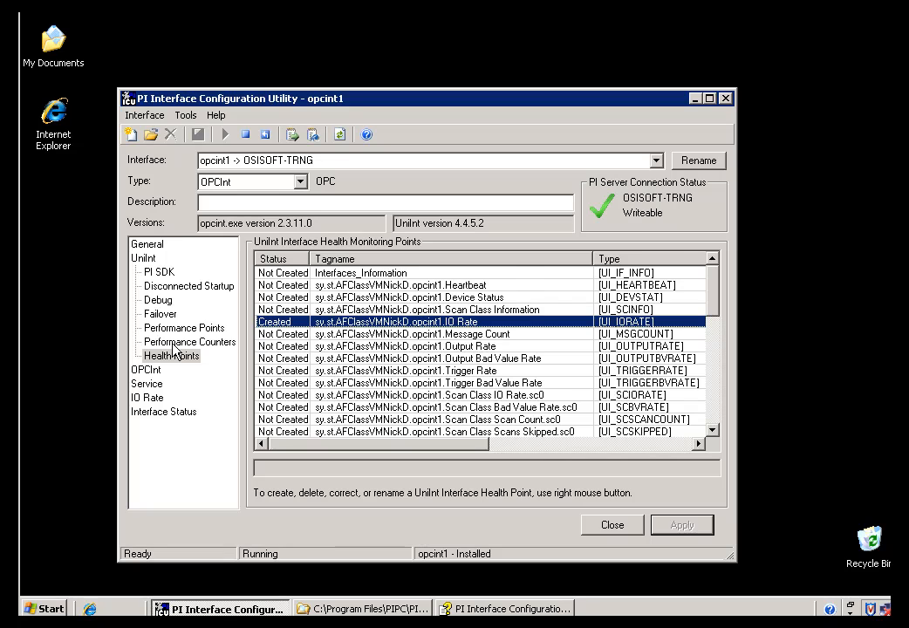
Show opcint1's created performance counters: up_time, io_rates, point_count and scan_time.
left_click(188, 341)
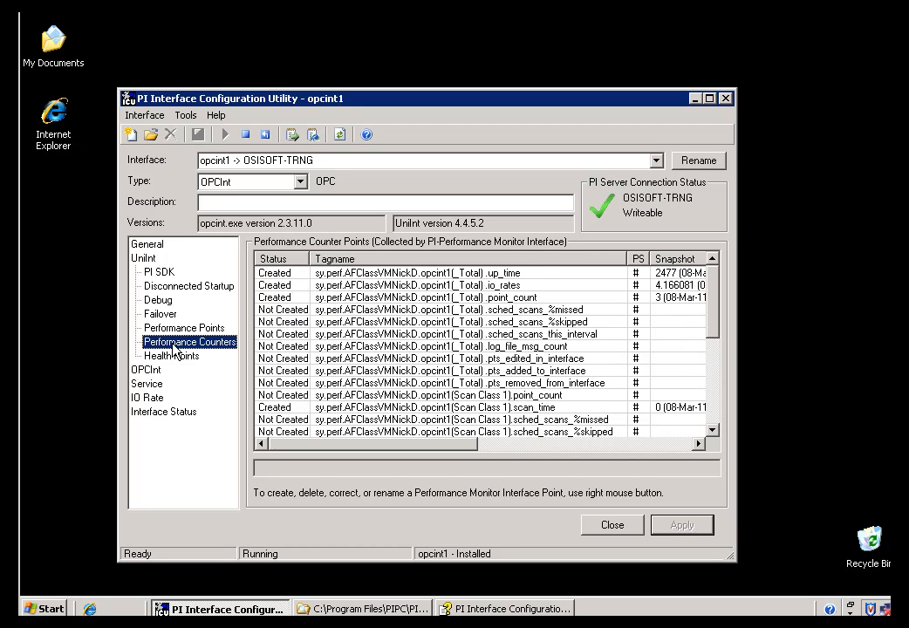
mouse_move(180, 355)
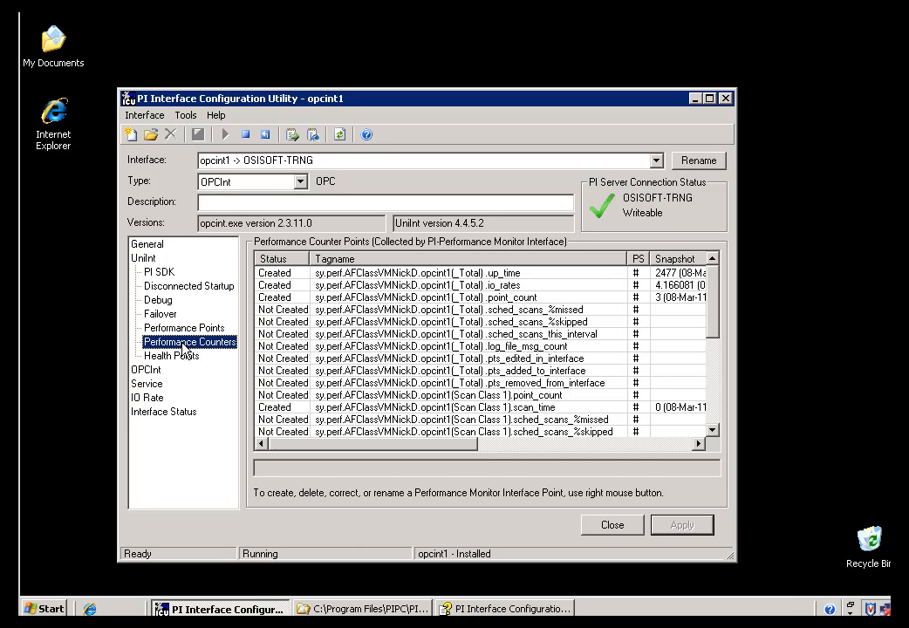
mouse_move(186, 355)
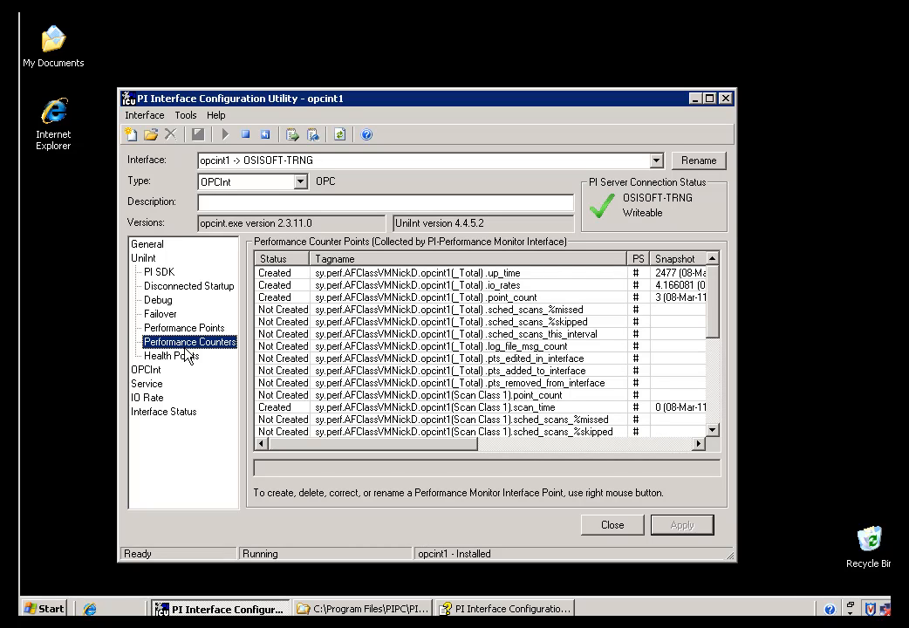
mouse_move(229, 329)
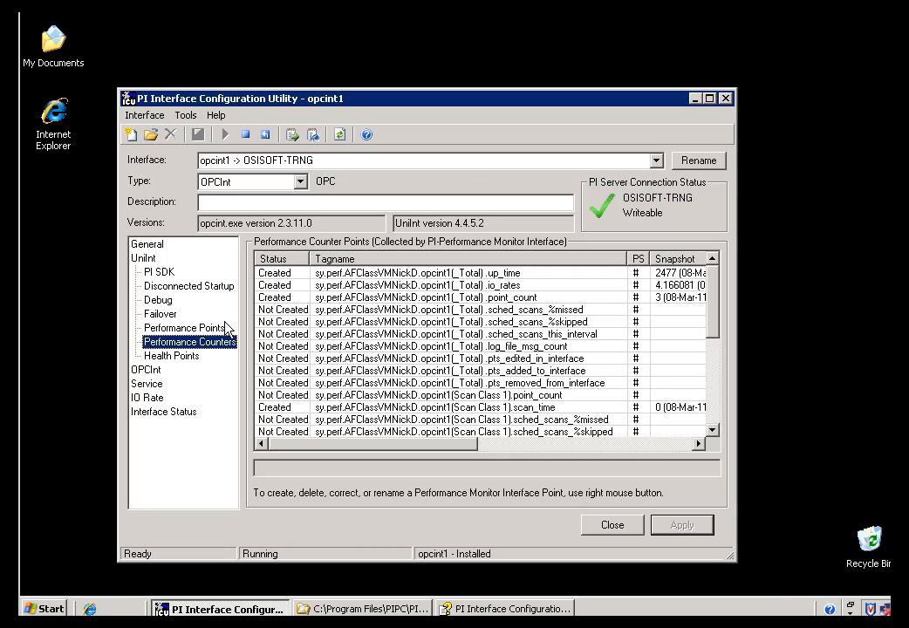
Review PIPerfMon1's General page with 5-second and 1-minute scan classes, then return to opcint1.
left_click(655, 160)
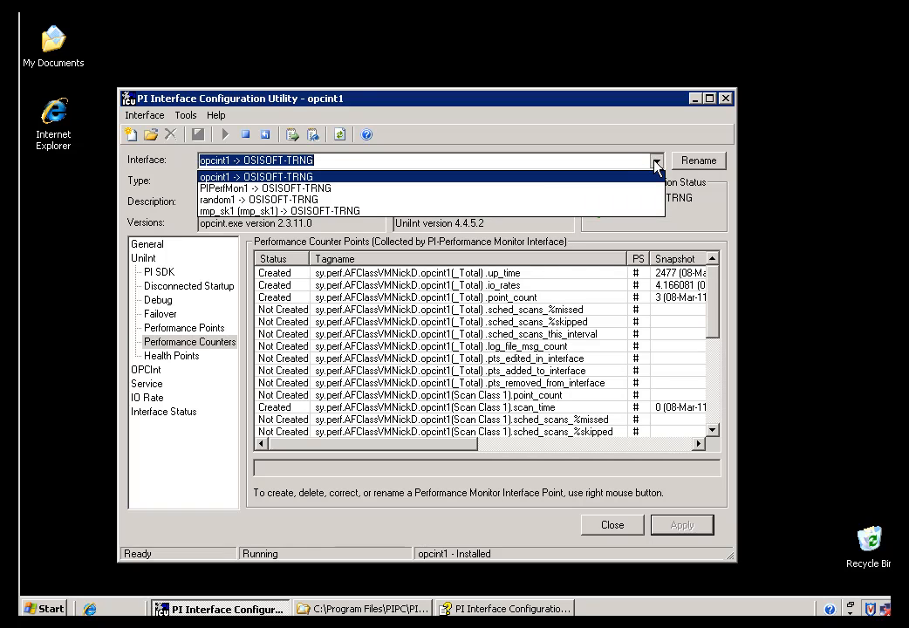
left_click(257, 188)
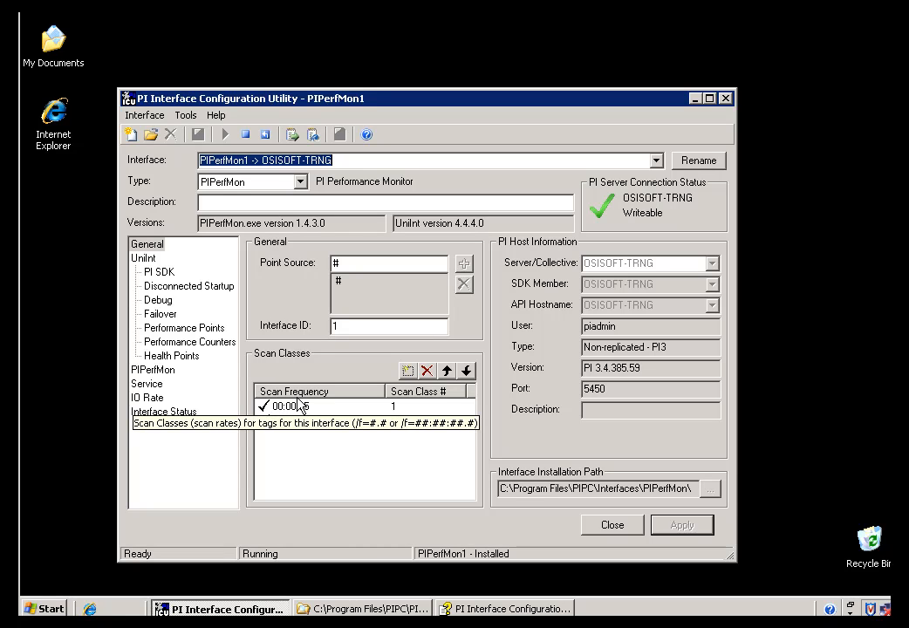
left_click(407, 370)
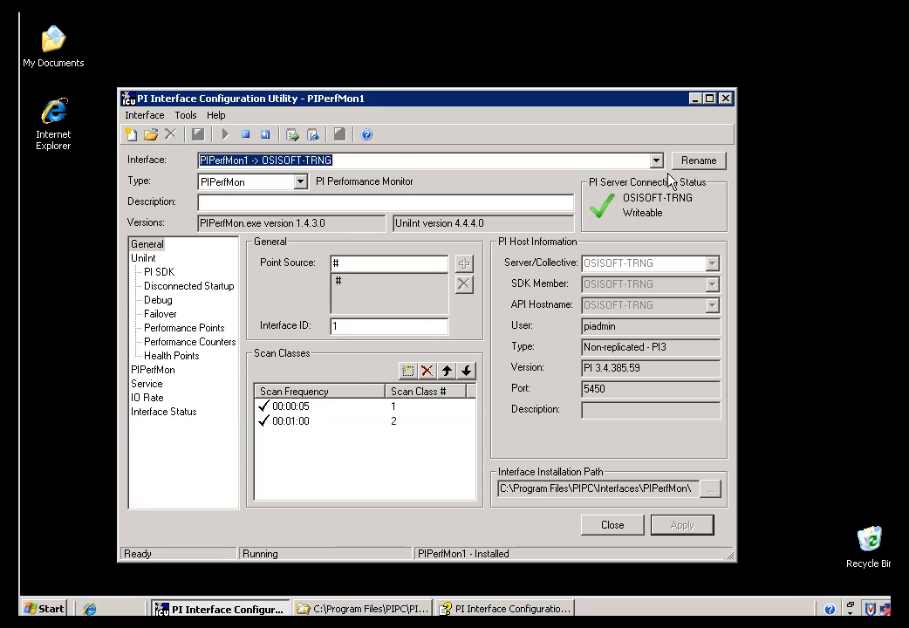
mouse_move(659, 168)
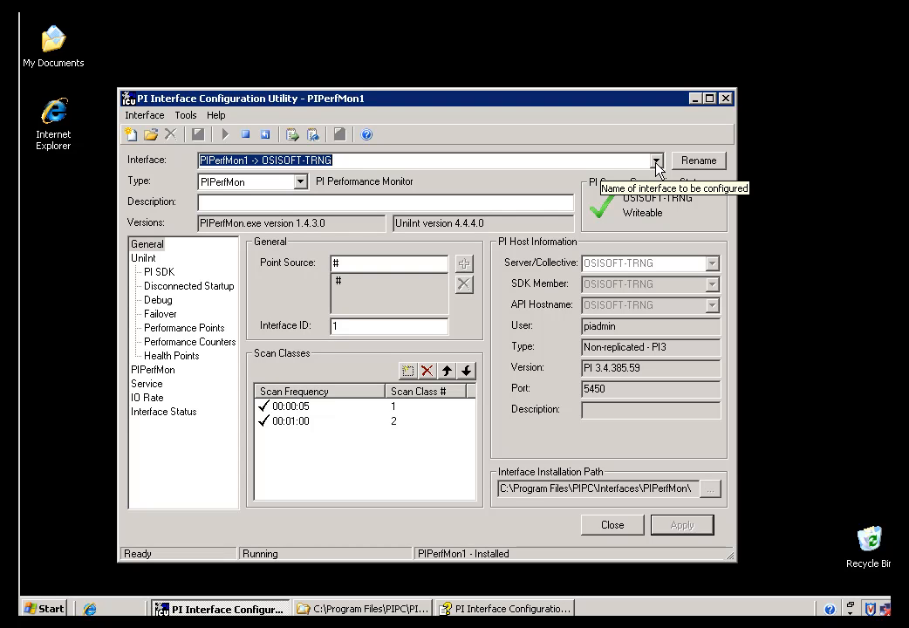
left_click(655, 160)
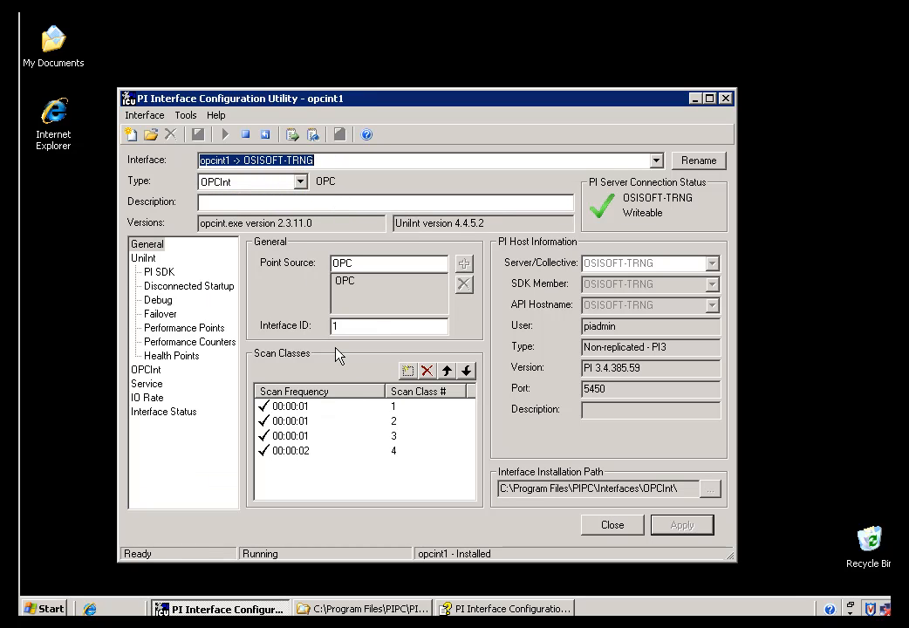
Switch between opcint1's Health Points and Performance Counters pages.
left_click(146, 243)
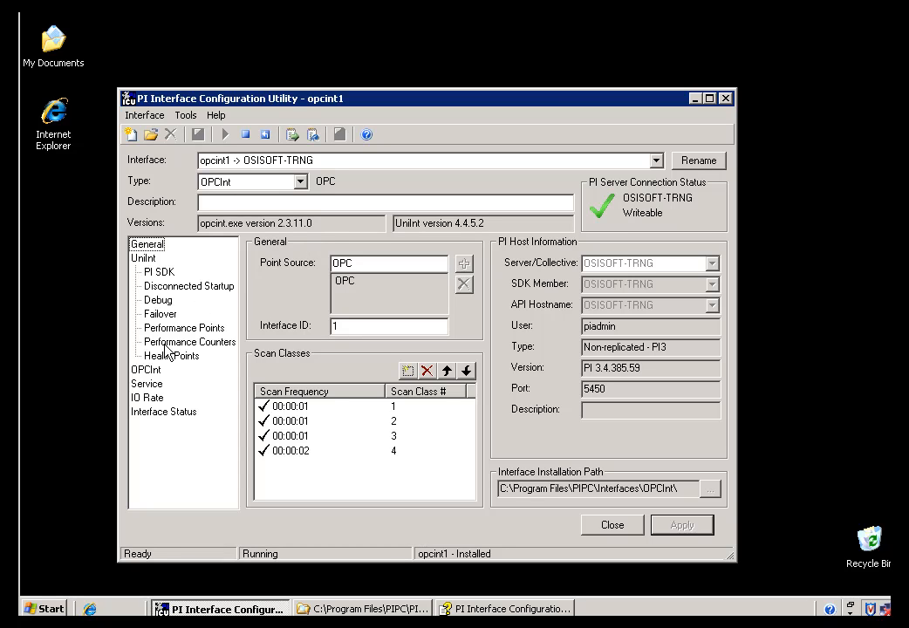
left_click(189, 341)
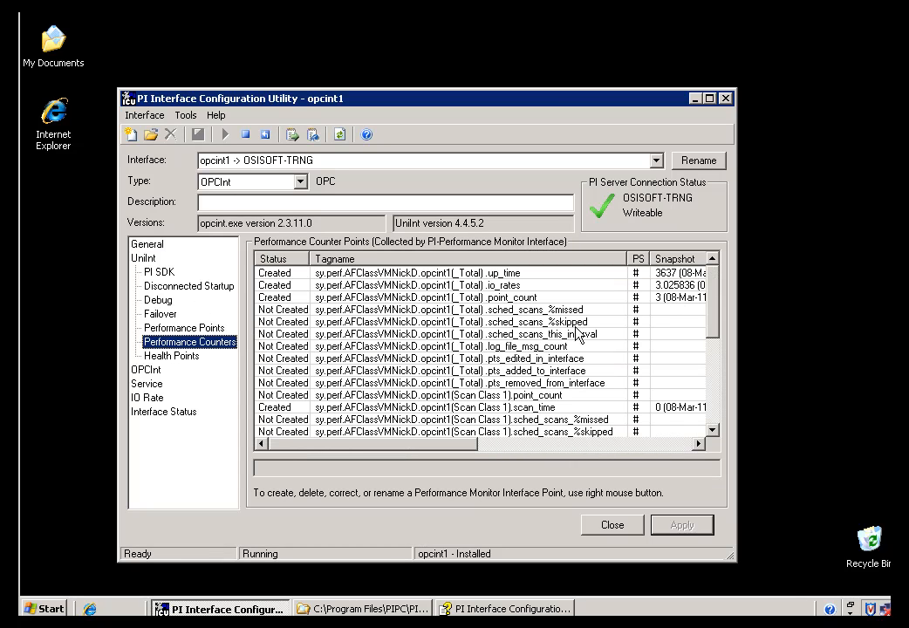
mouse_move(616, 343)
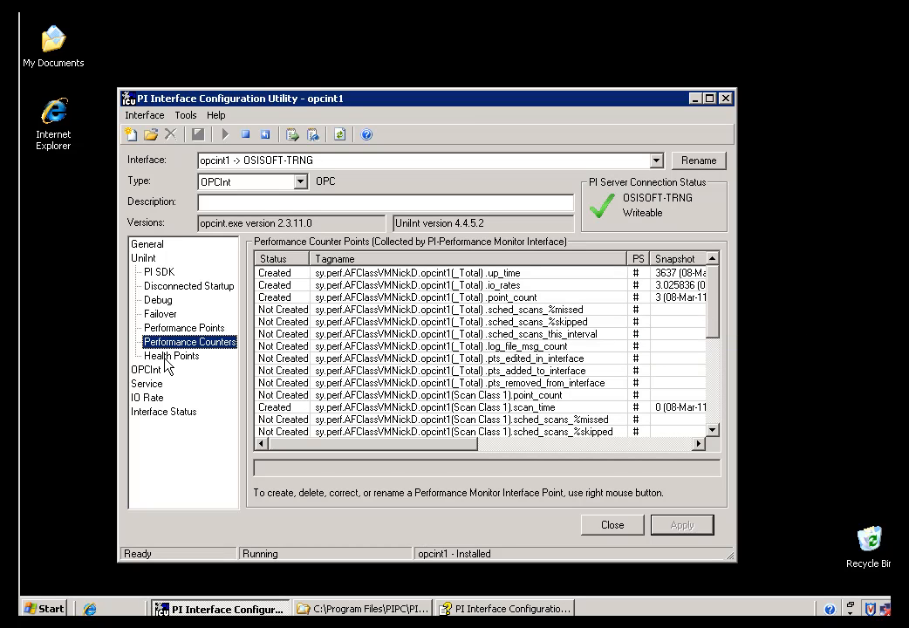
left_click(171, 355)
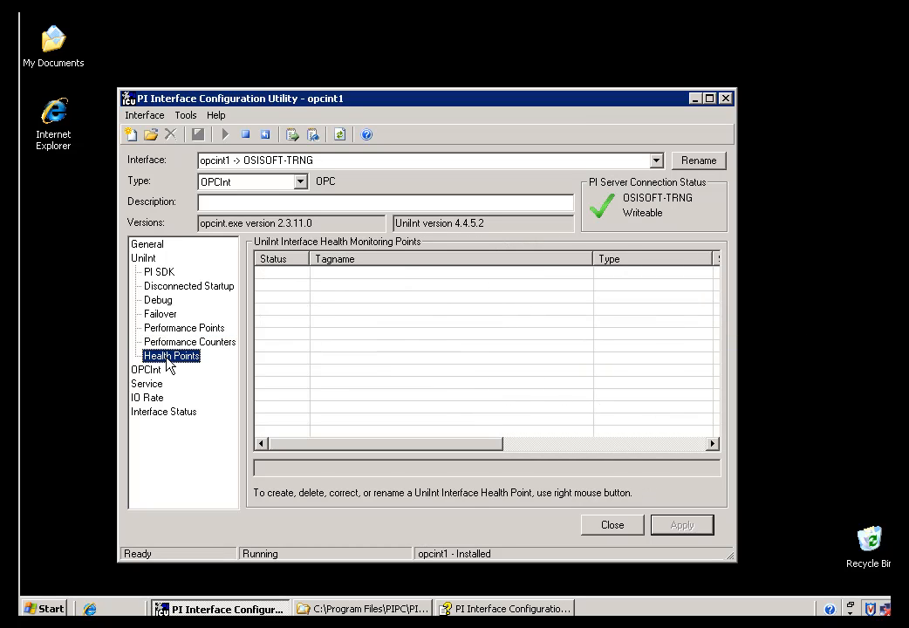
left_click(171, 355)
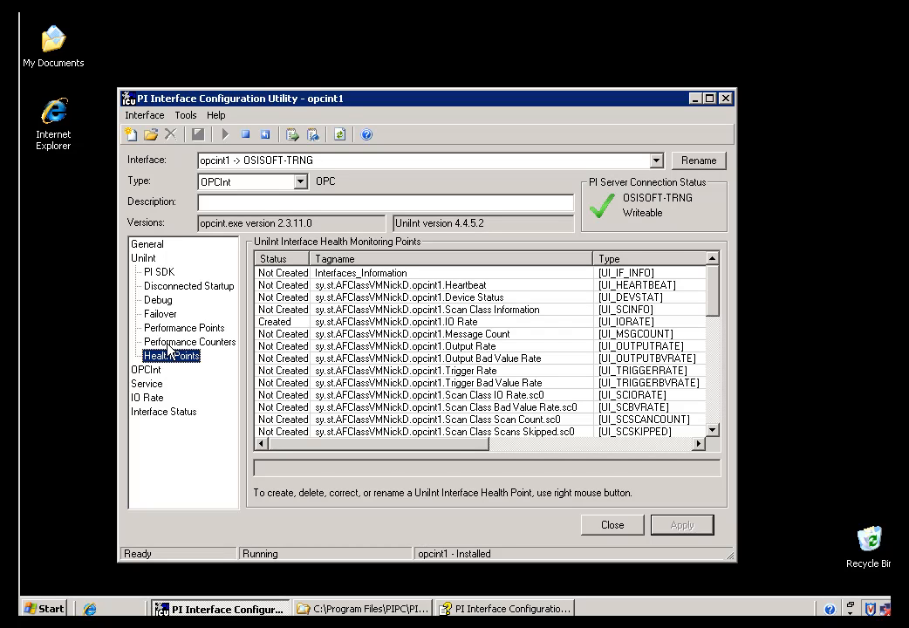
left_click(189, 341)
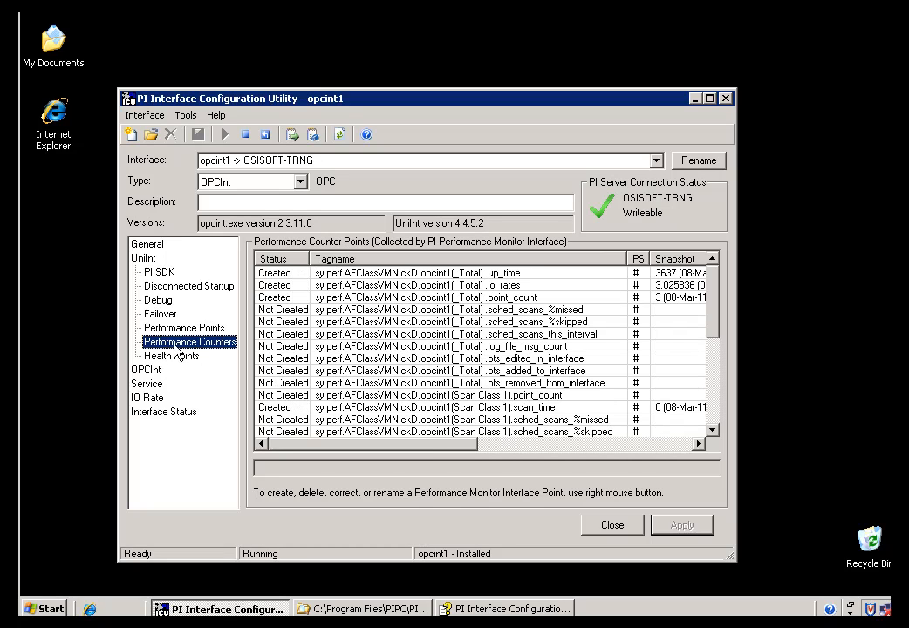
mouse_move(356, 347)
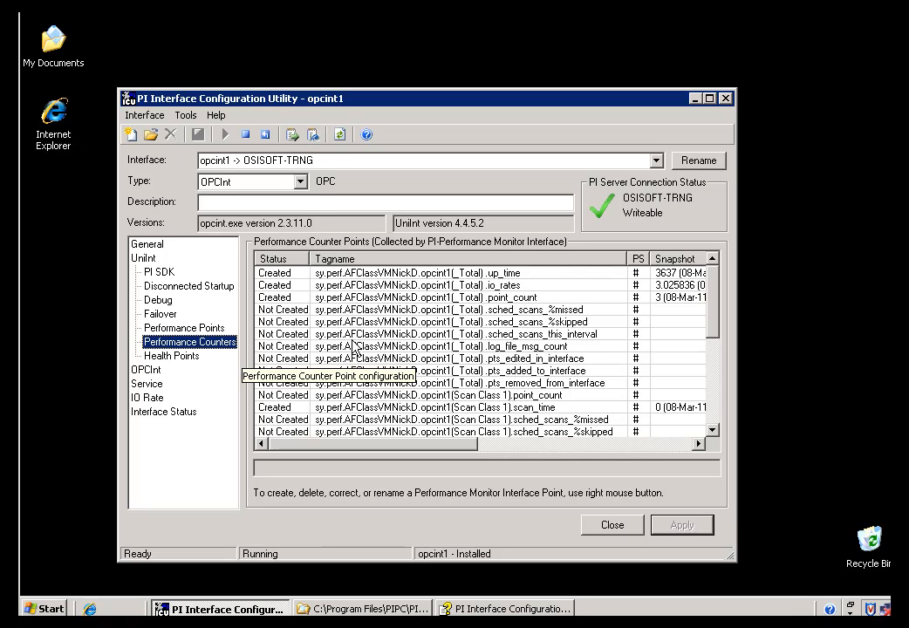
mouse_move(381, 346)
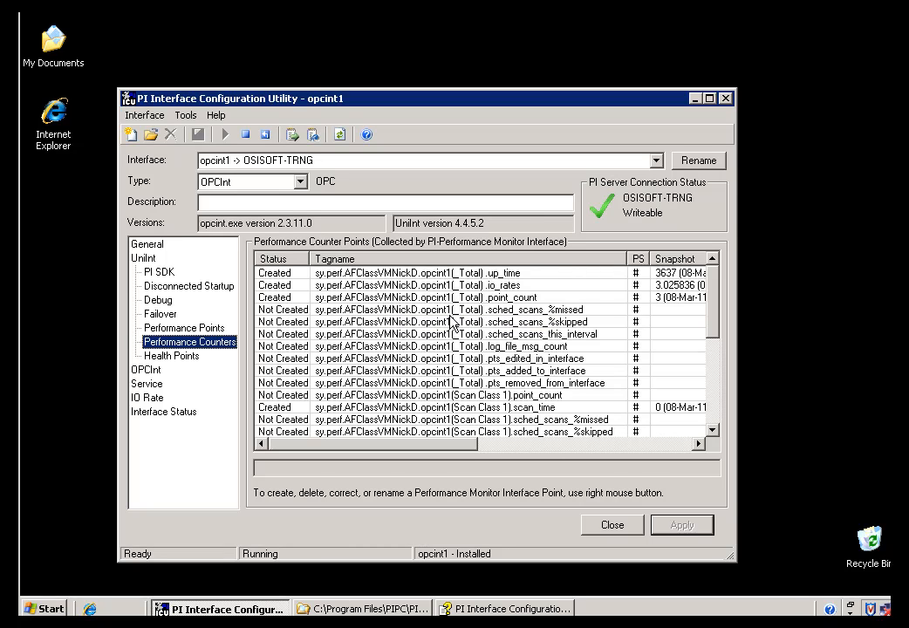
mouse_move(406, 527)
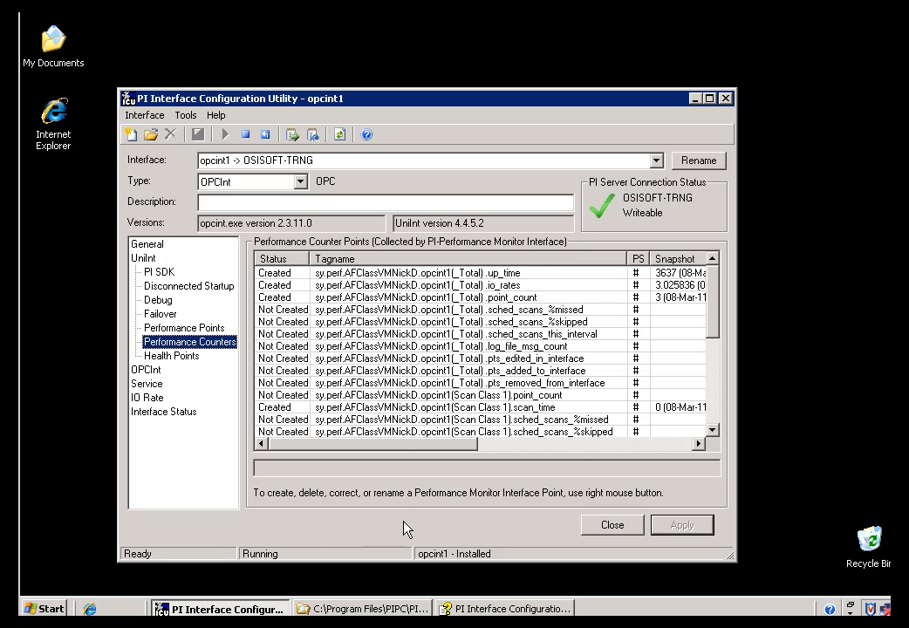
Inspect the io_rates counter, refresh the counters, and view the unsupported Performance Points page.
left_click(419, 286)
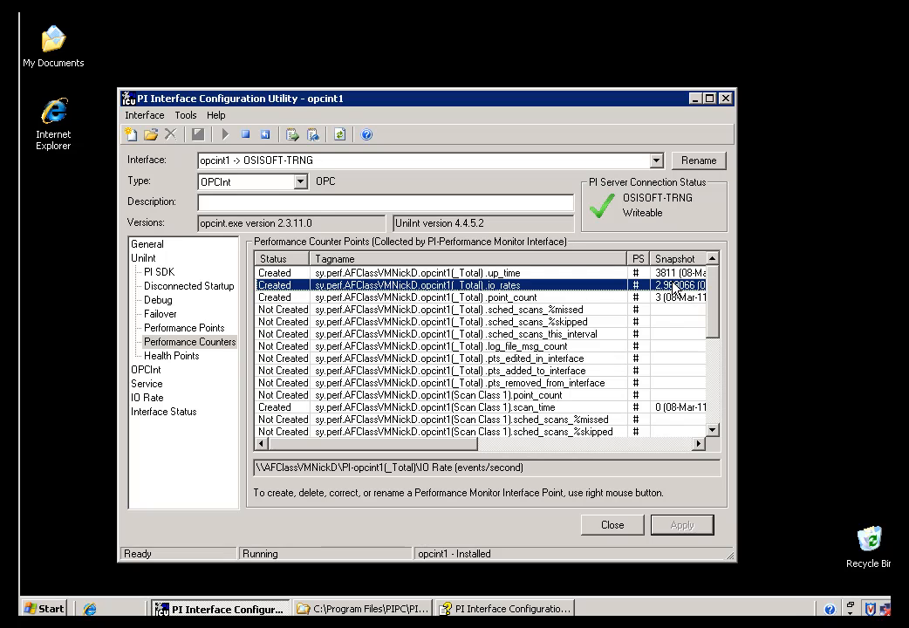
mouse_move(674, 288)
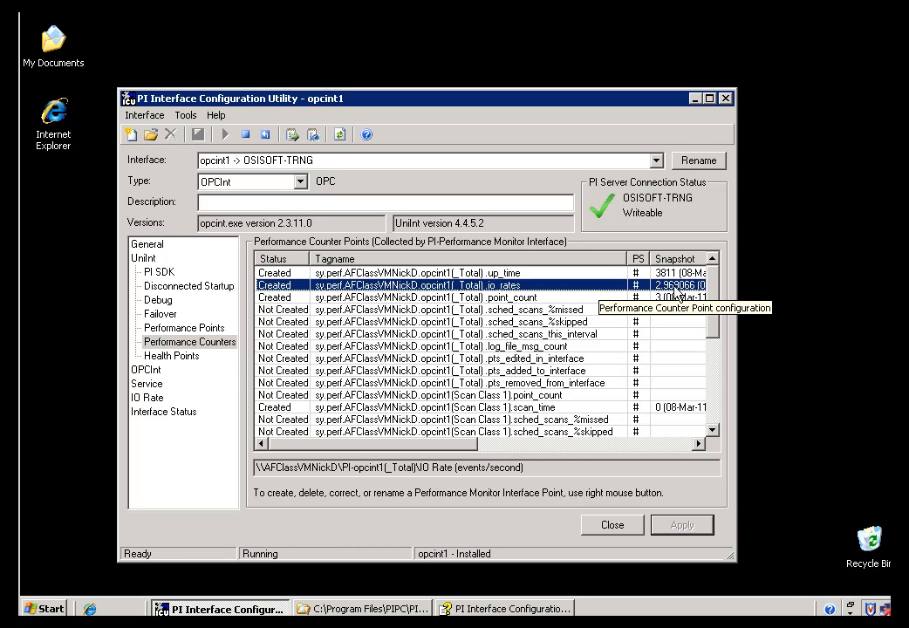
mouse_move(674, 296)
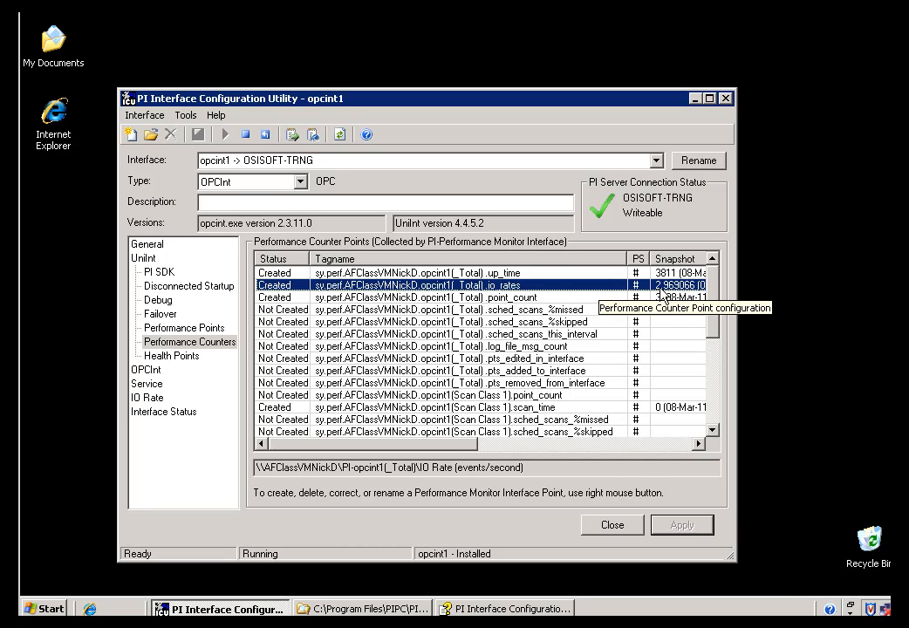
mouse_move(179, 364)
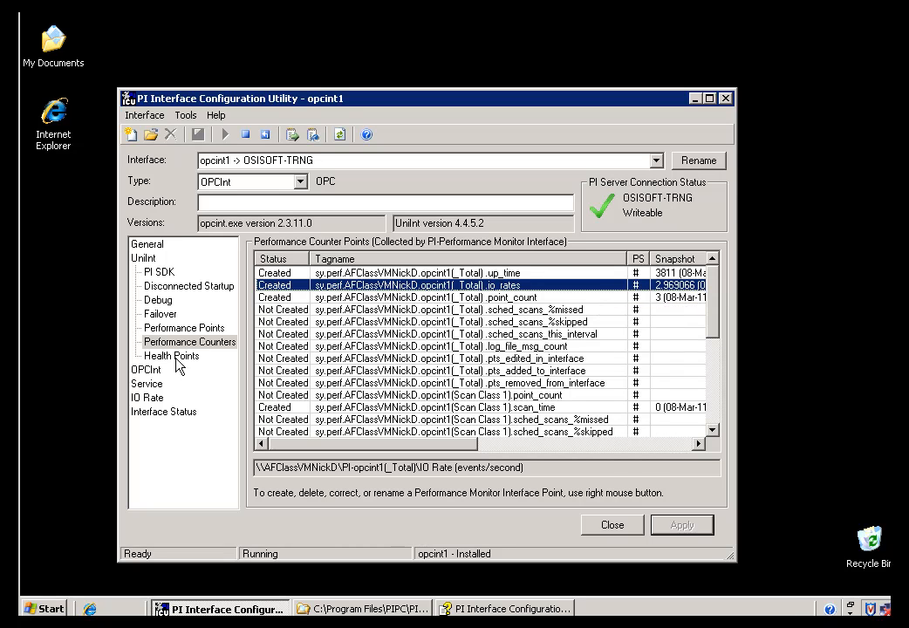
mouse_move(482, 225)
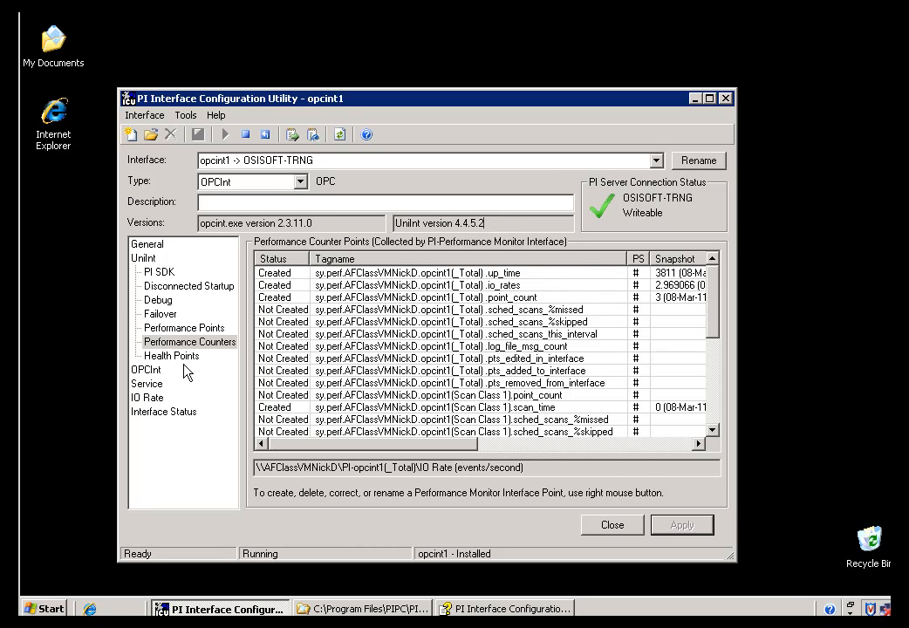
mouse_move(568, 324)
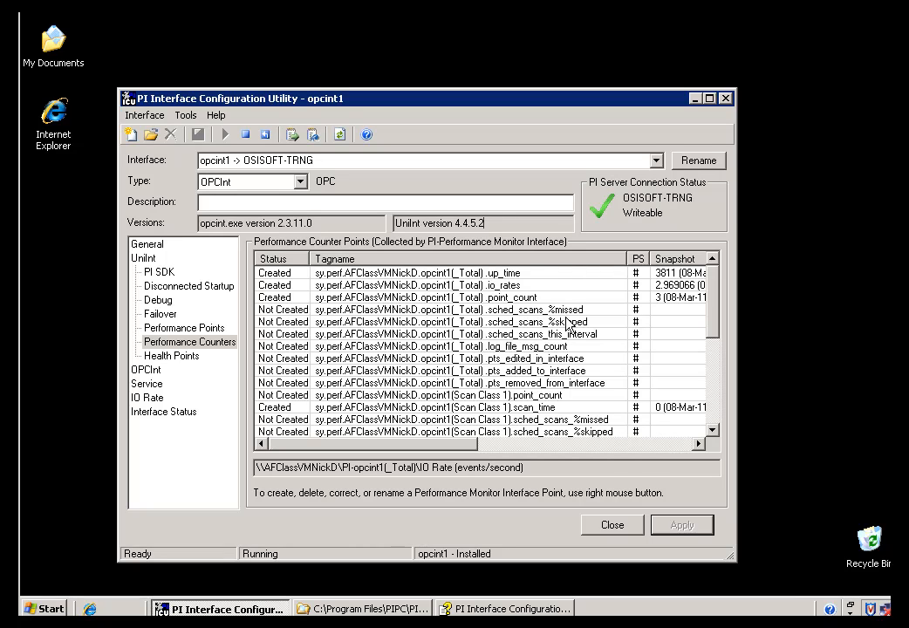
mouse_move(563, 267)
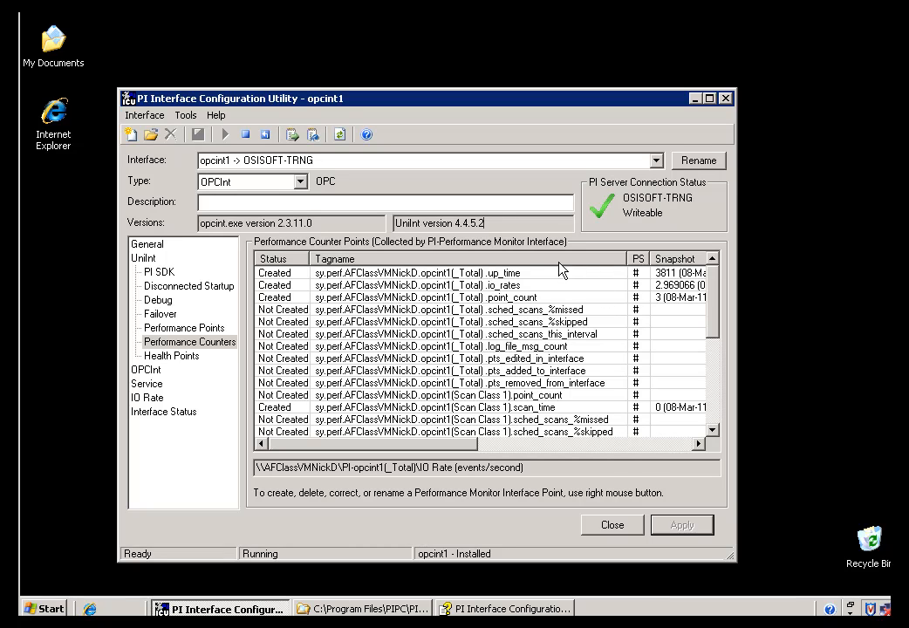
mouse_move(175, 353)
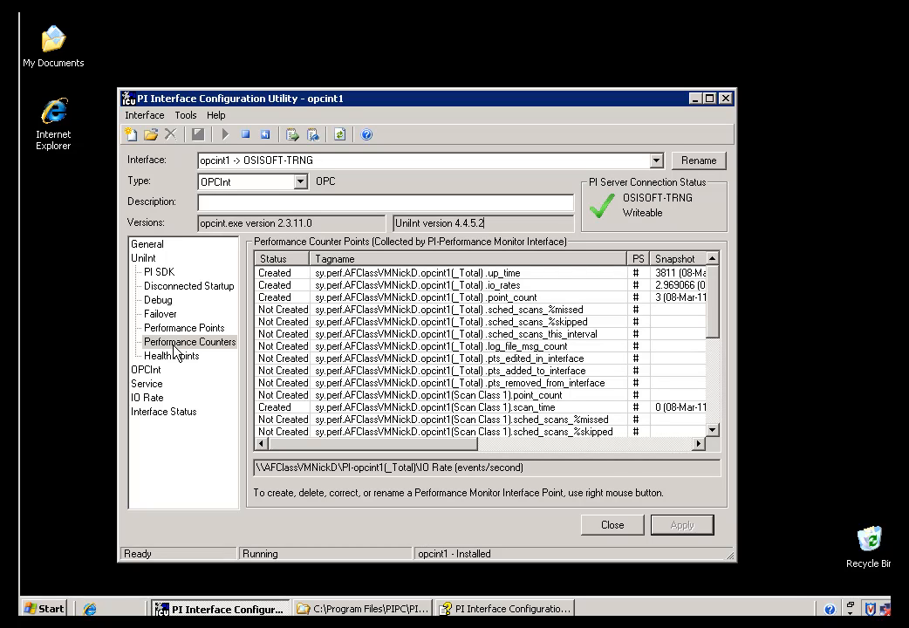
mouse_move(217, 348)
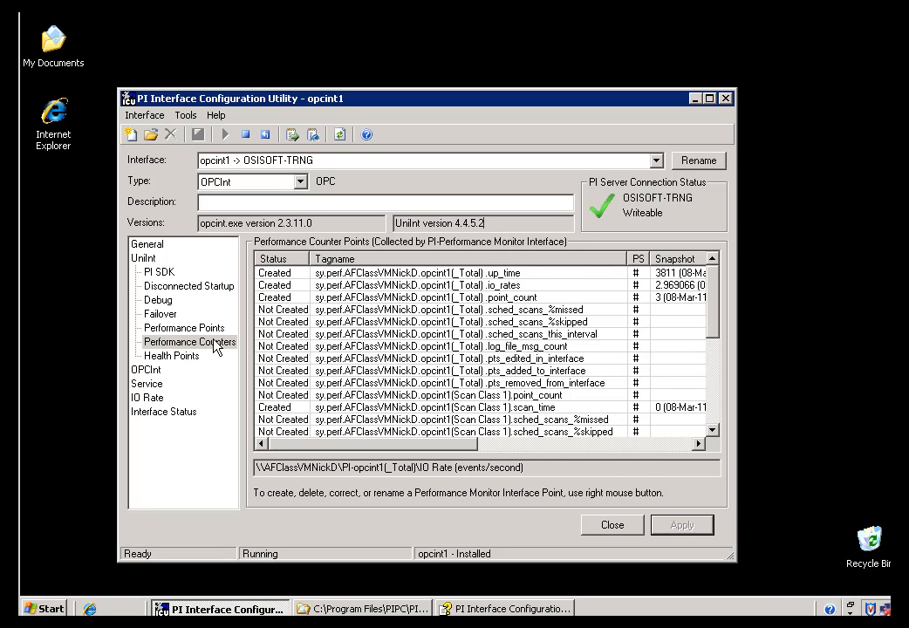
left_click(189, 342)
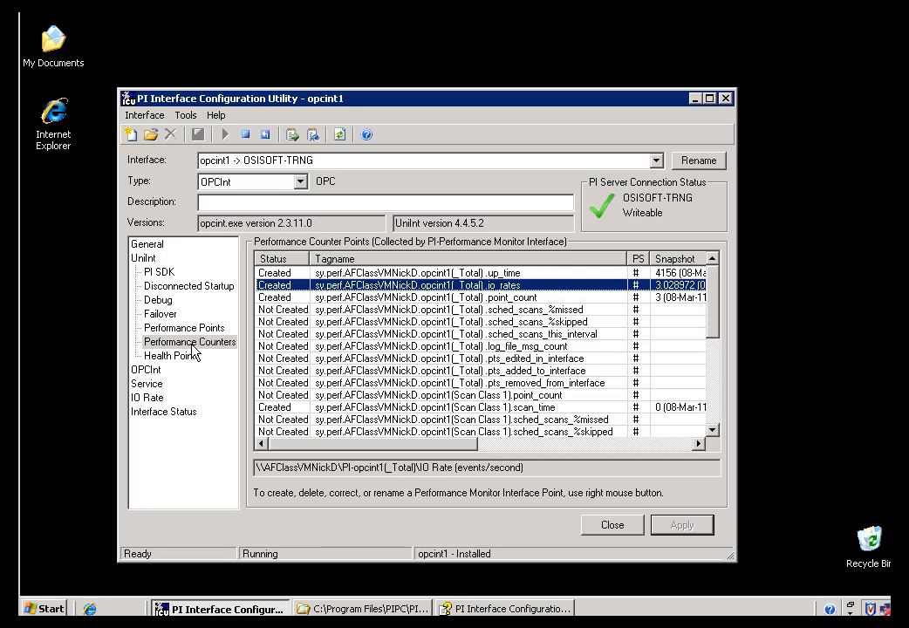
left_click(184, 327)
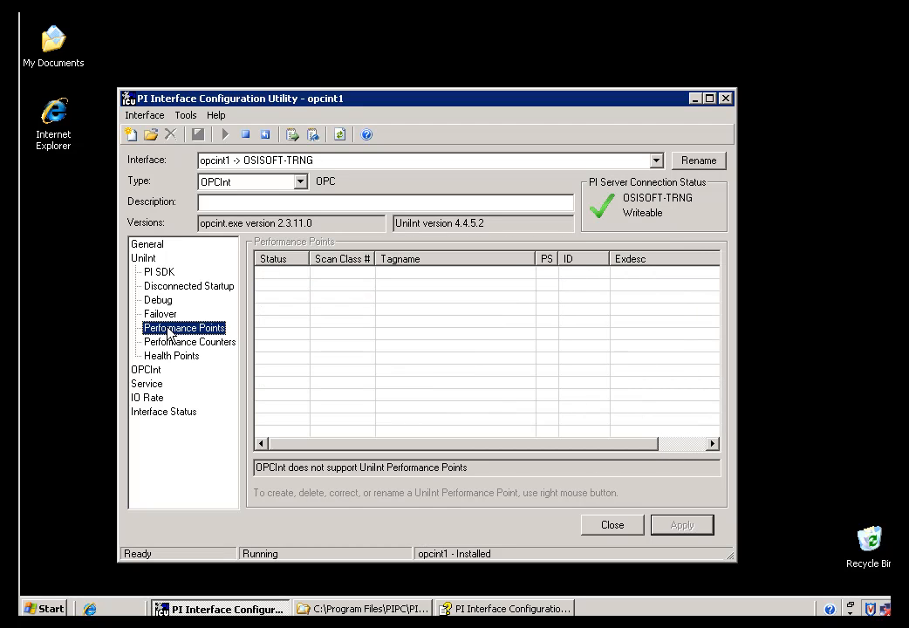
mouse_move(189, 340)
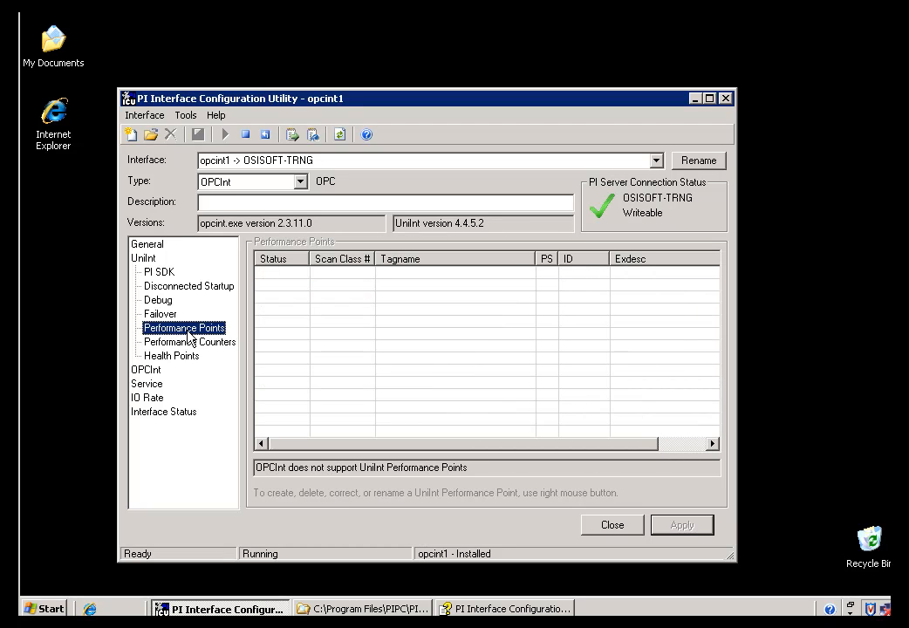
mouse_move(339, 480)
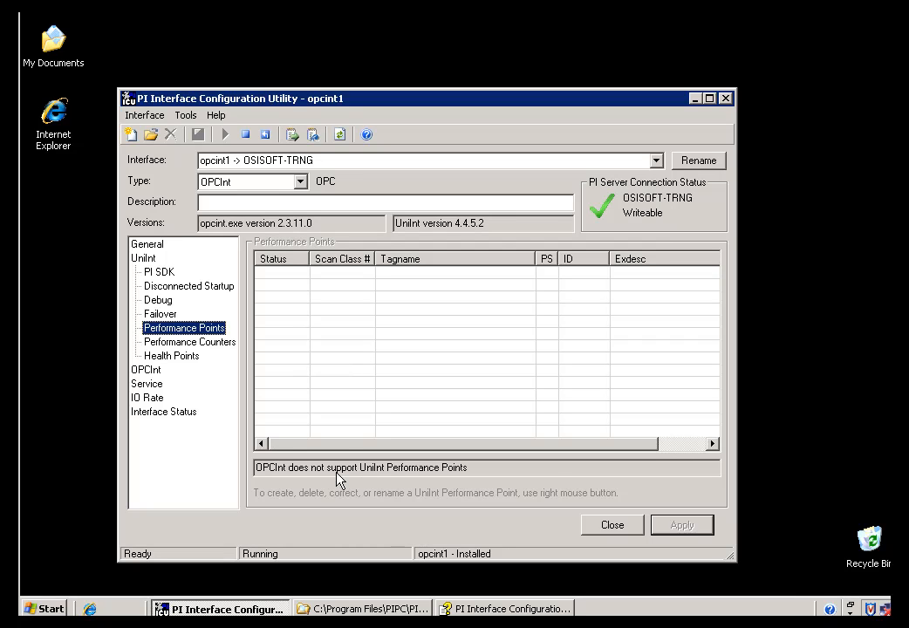
mouse_move(306, 308)
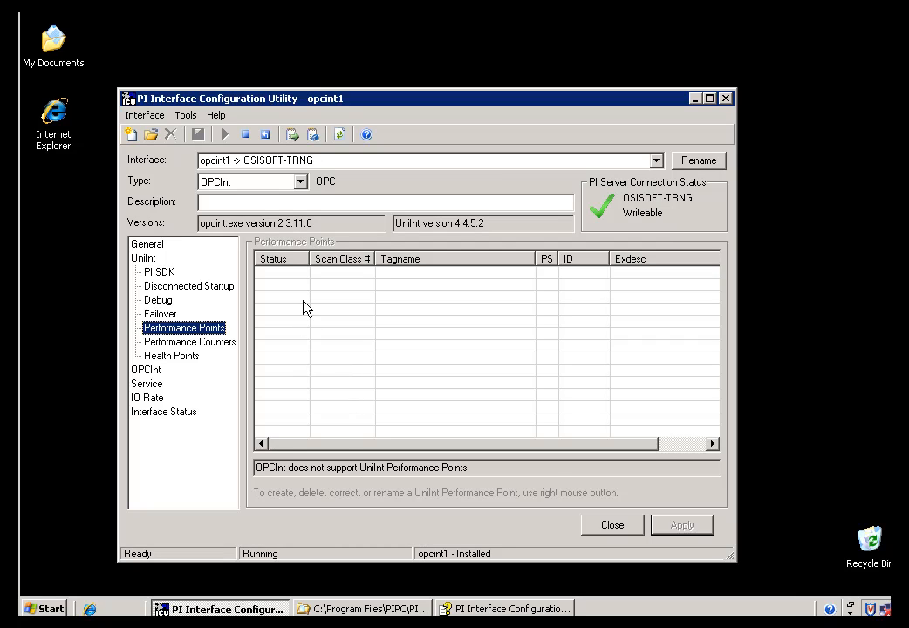
Flip twice between Health Points and Performance Points, then open the interface dropdown.
left_click(171, 355)
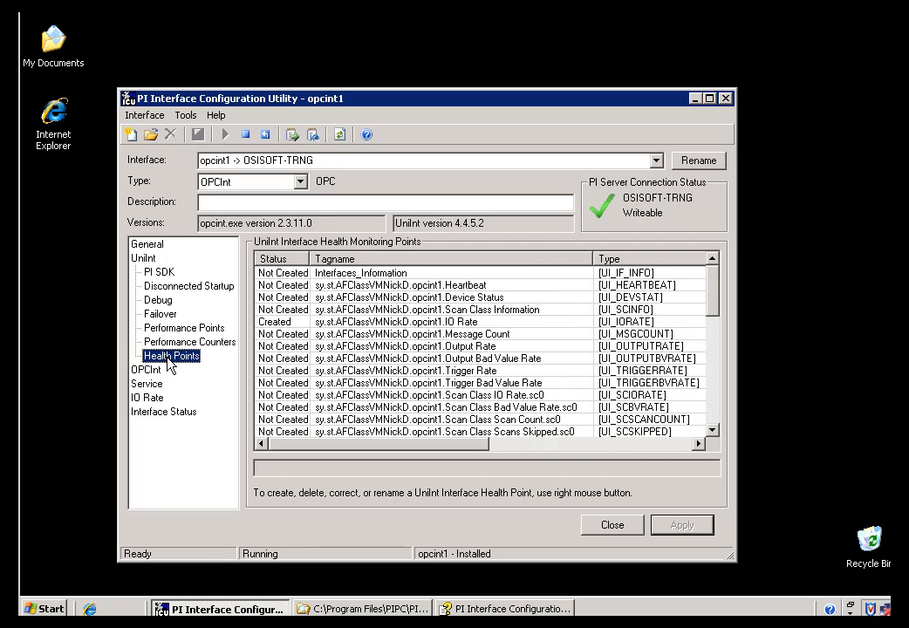
left_click(183, 327)
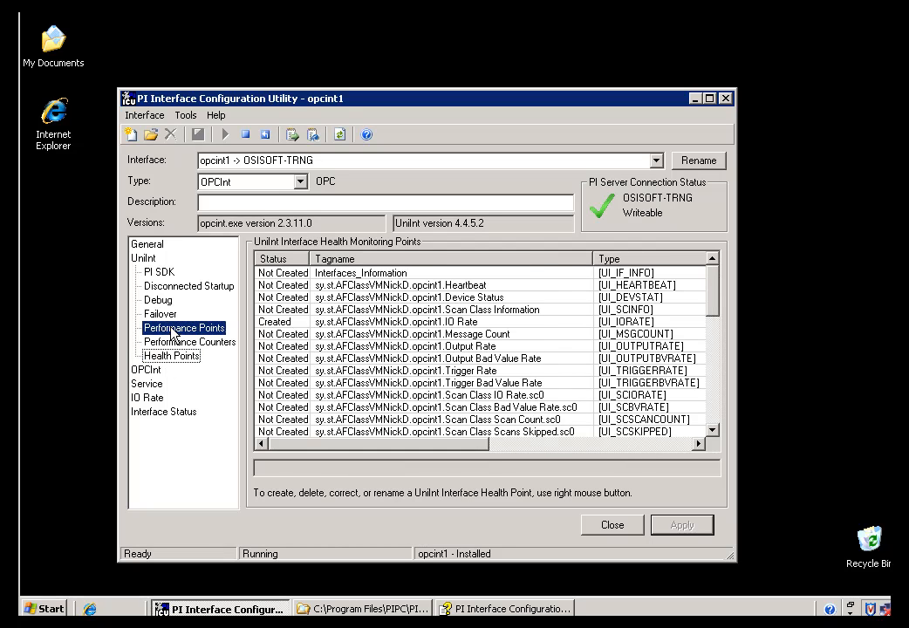
left_click(172, 356)
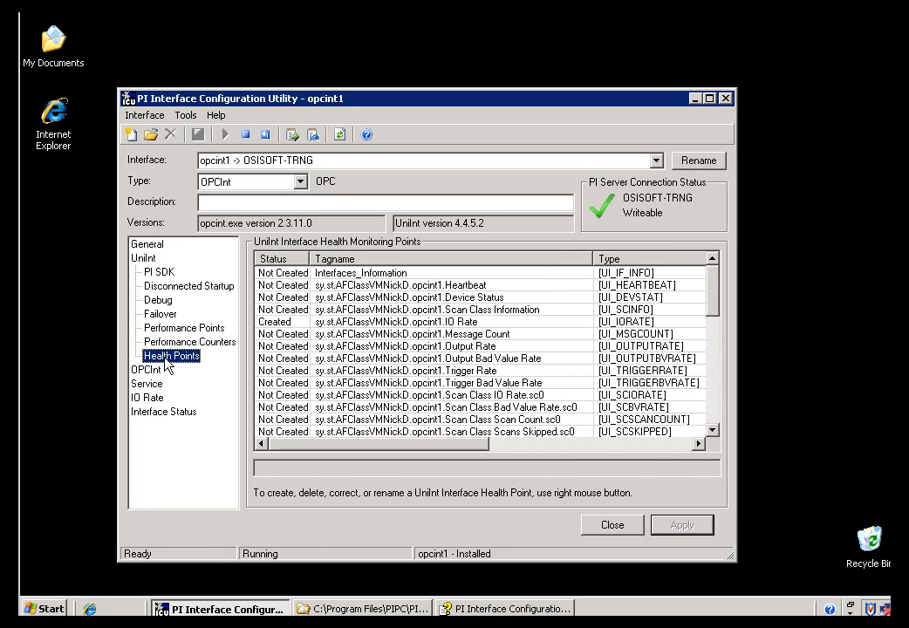
left_click(183, 327)
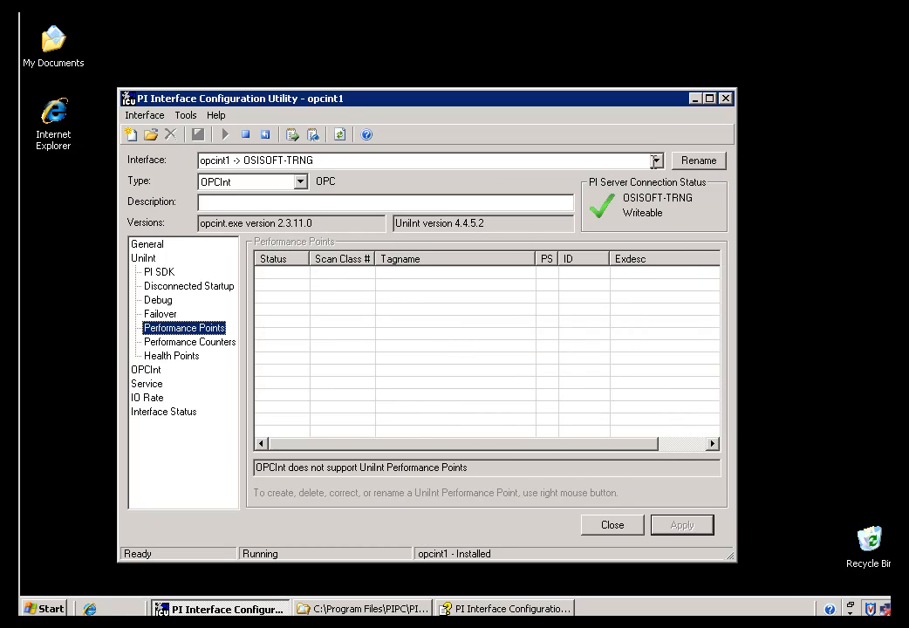
mouse_move(656, 166)
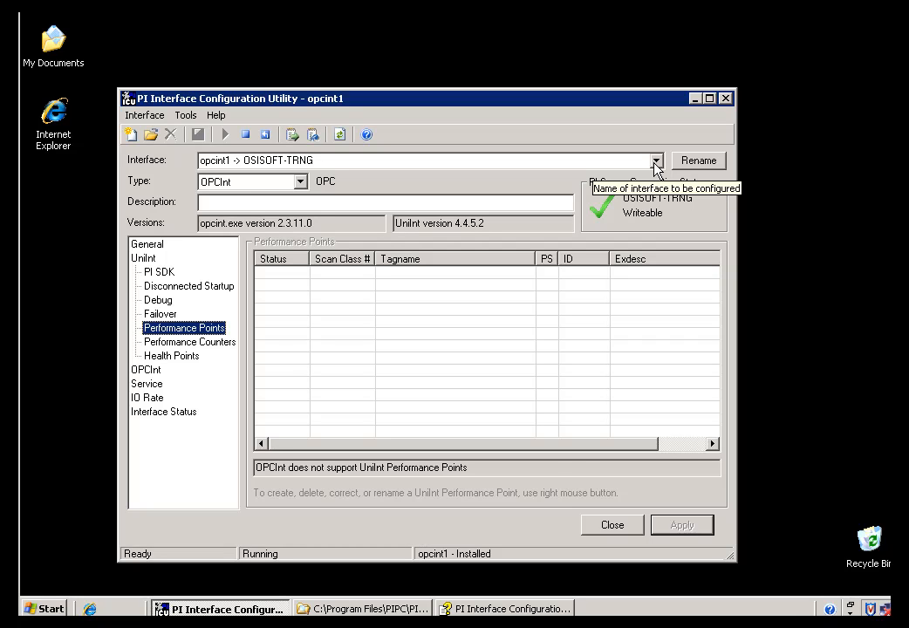
left_click(656, 160)
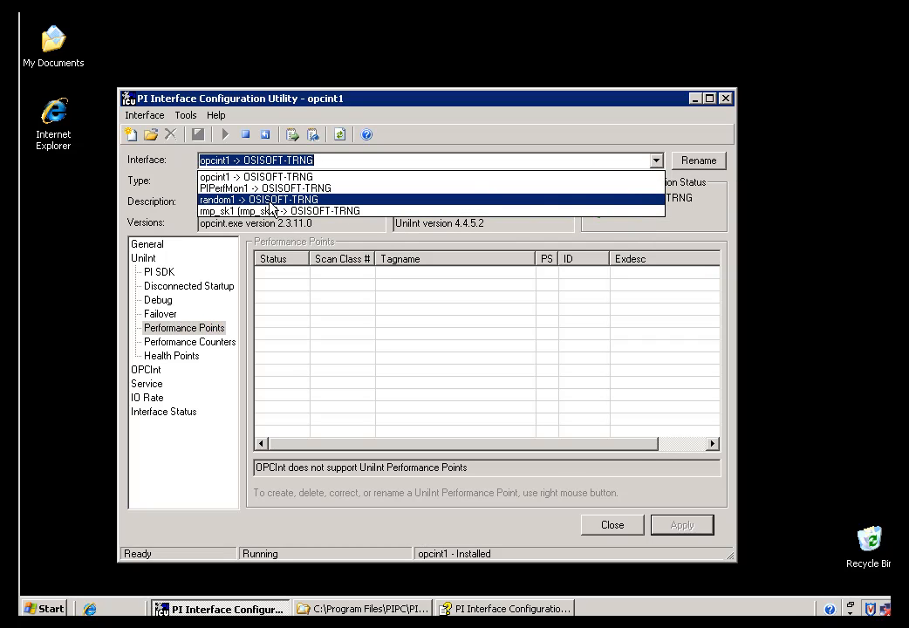
Select random1 and view its two uncreated performance points, then its uncreated health points.
left_click(259, 199)
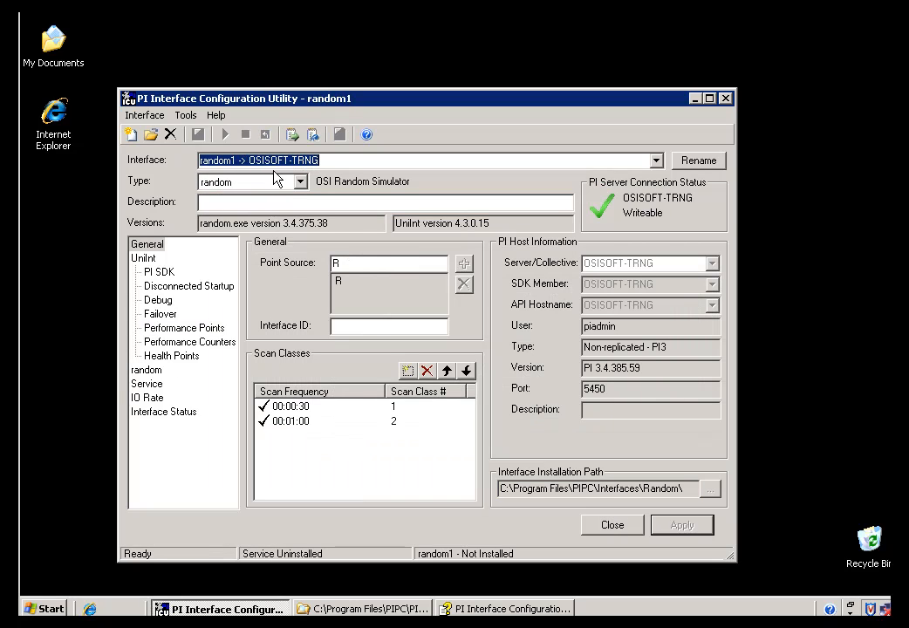
left_click(184, 328)
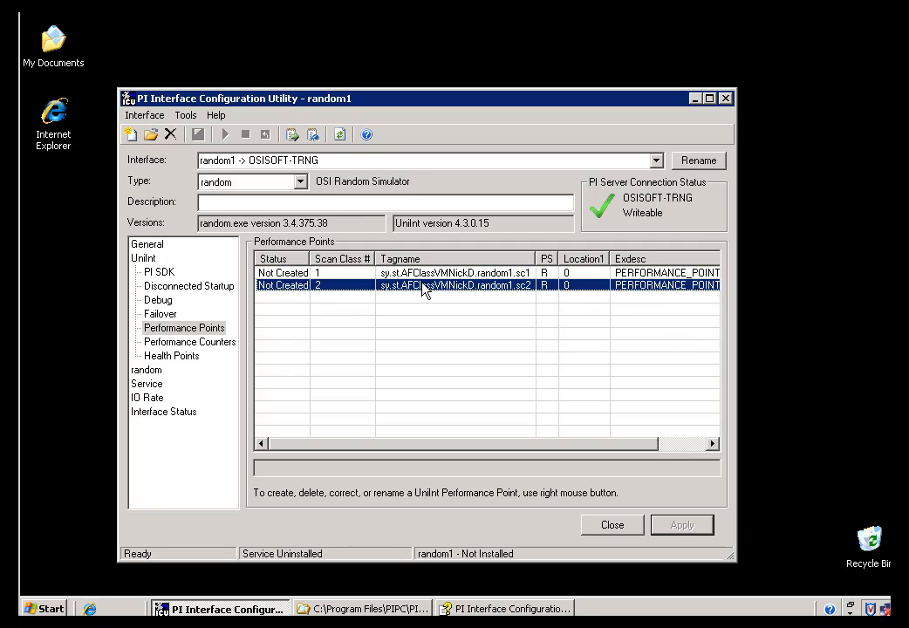
right_click(454, 272)
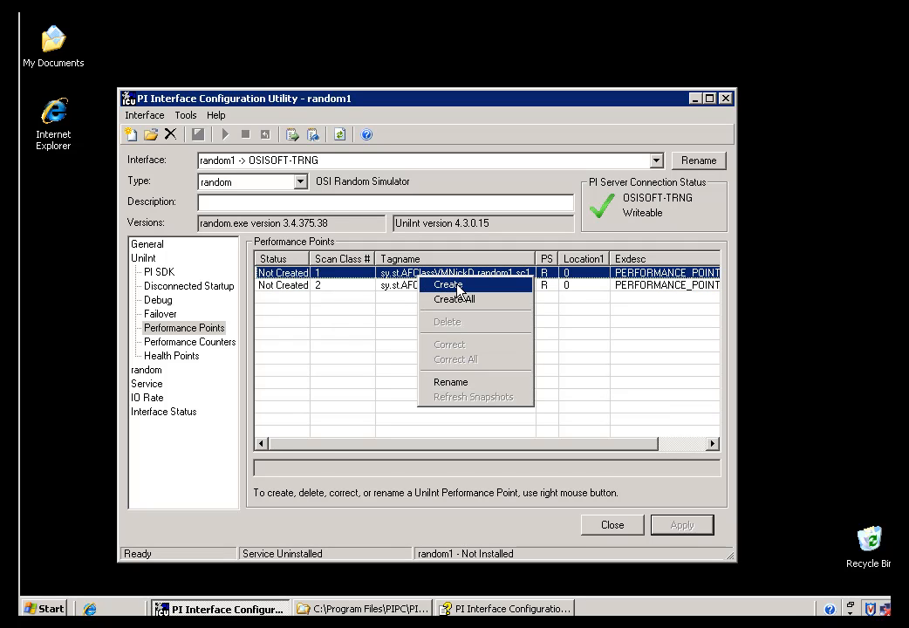
left_click(447, 285)
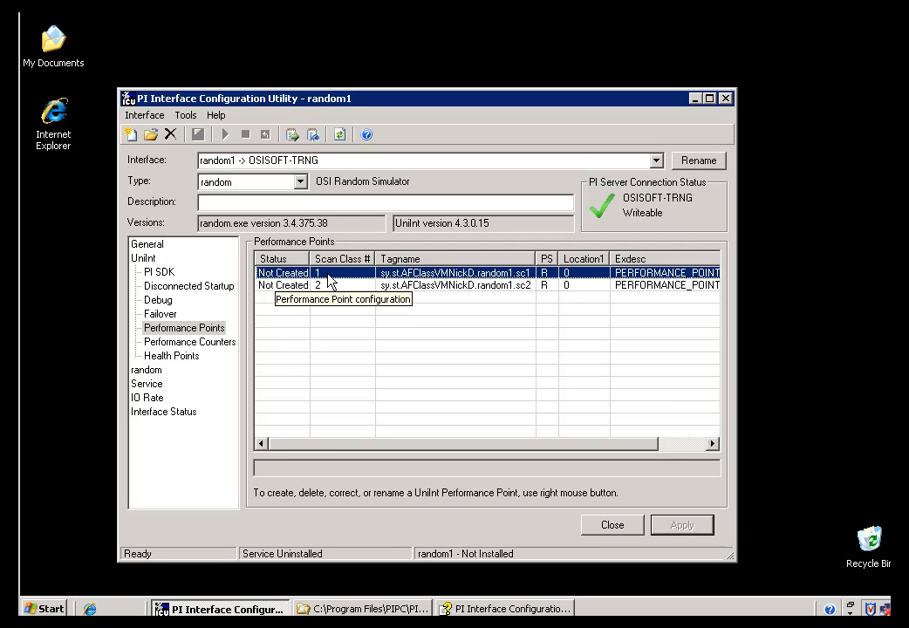
mouse_move(336, 290)
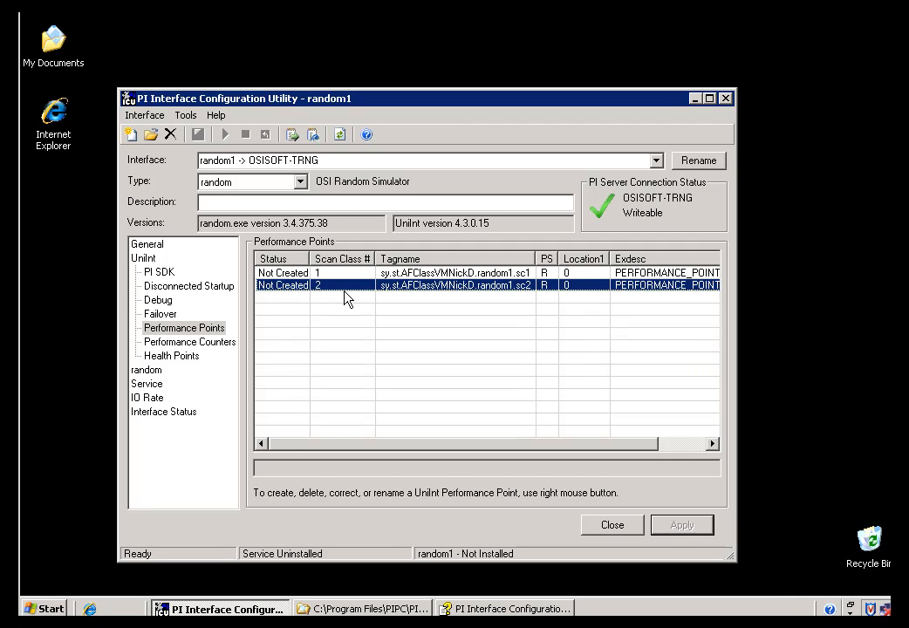
mouse_move(434, 283)
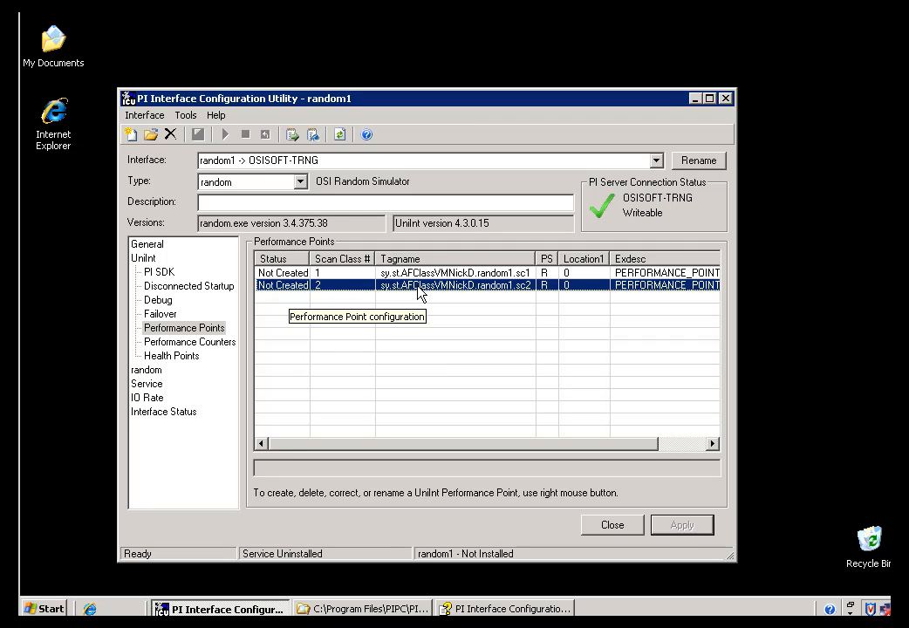
left_click(183, 327)
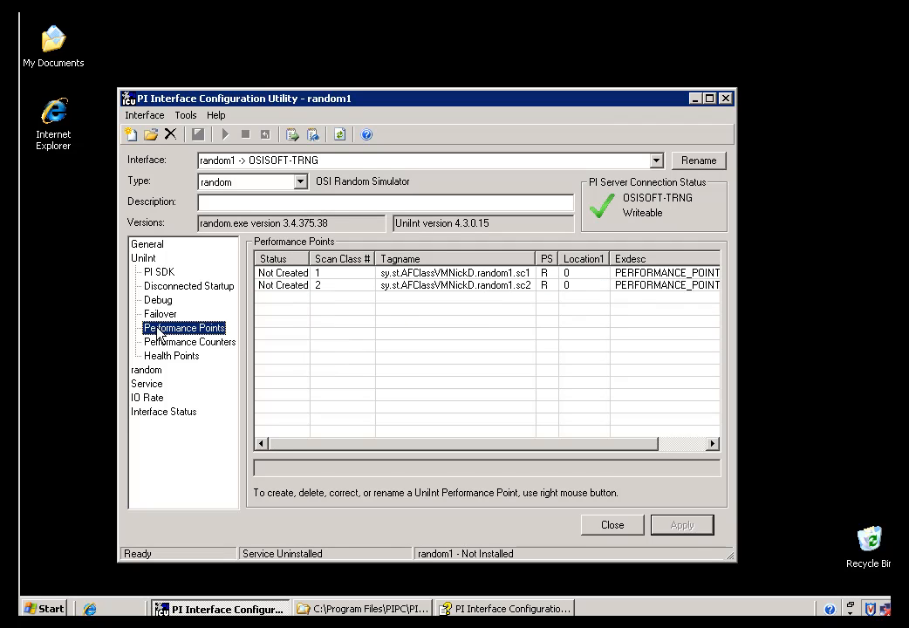
mouse_move(222, 343)
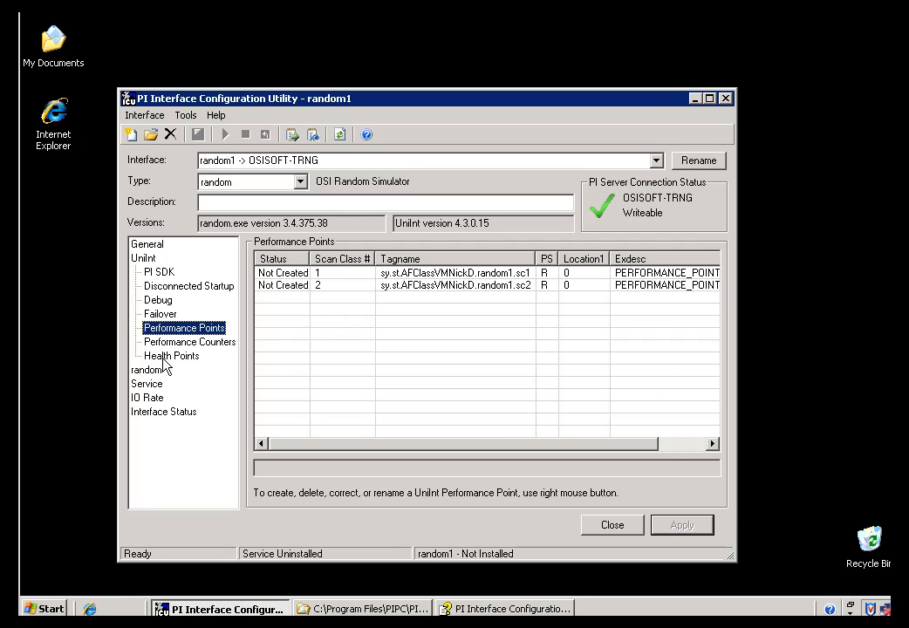
left_click(172, 355)
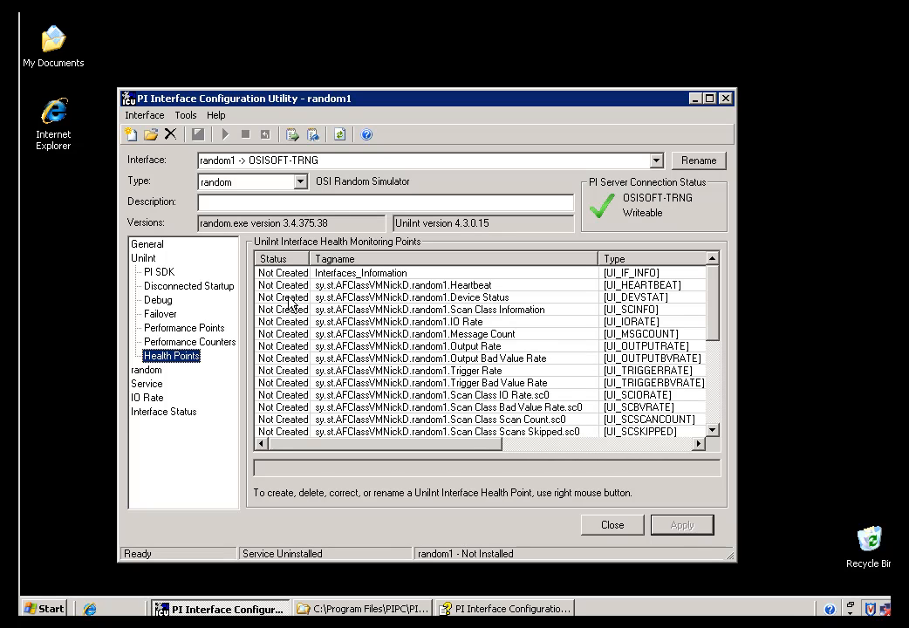
Show random1's empty Performance Counters page, then open the interface dropdown.
left_click(189, 341)
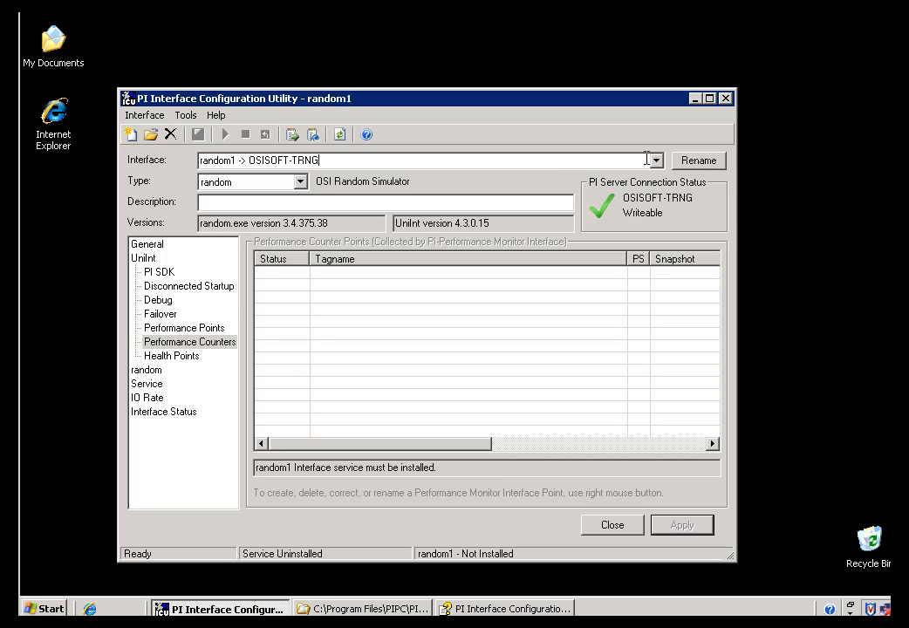
left_click(654, 160)
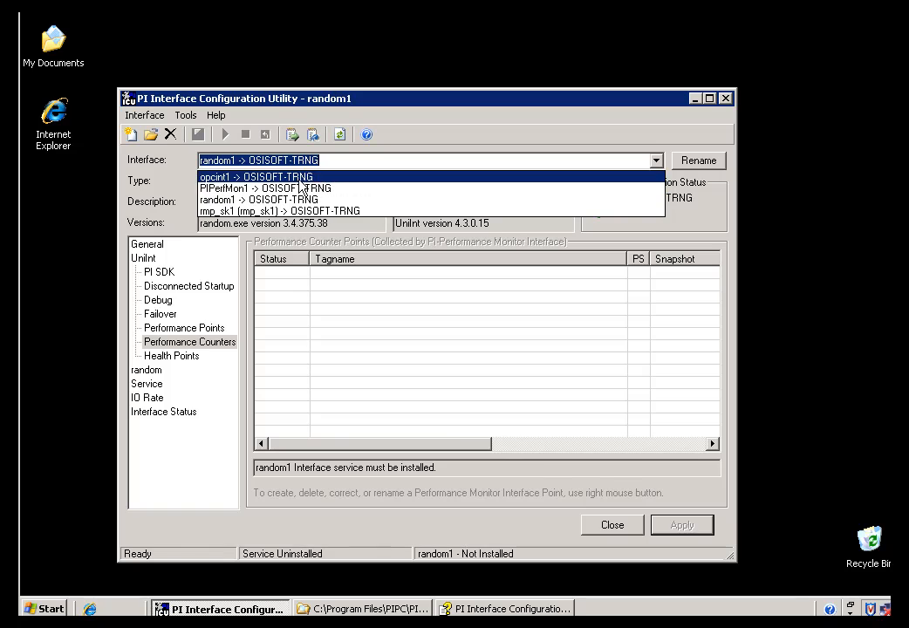
Switch to opcint1, review its scan_time performance counter points, then view its health points again.
left_click(259, 176)
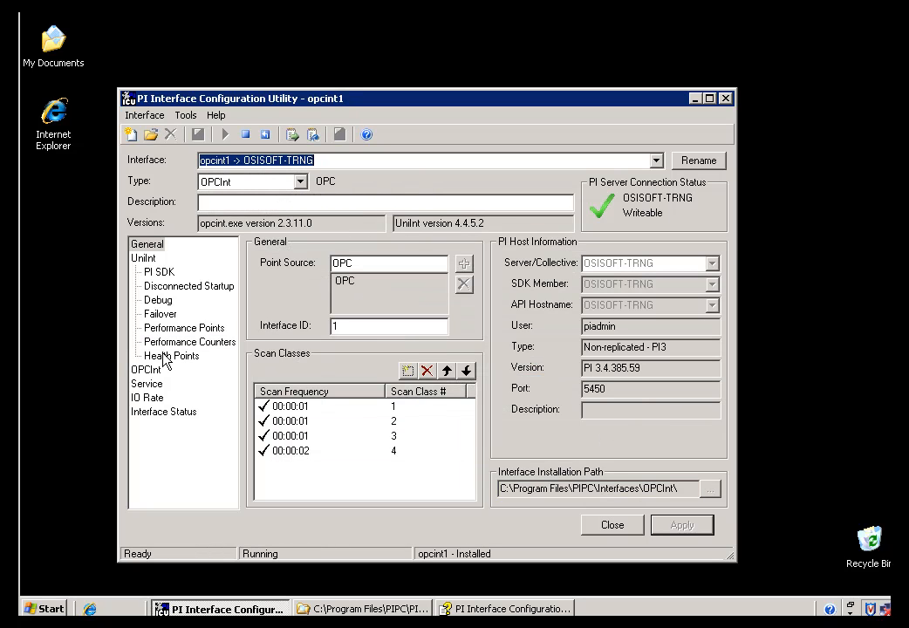
left_click(171, 355)
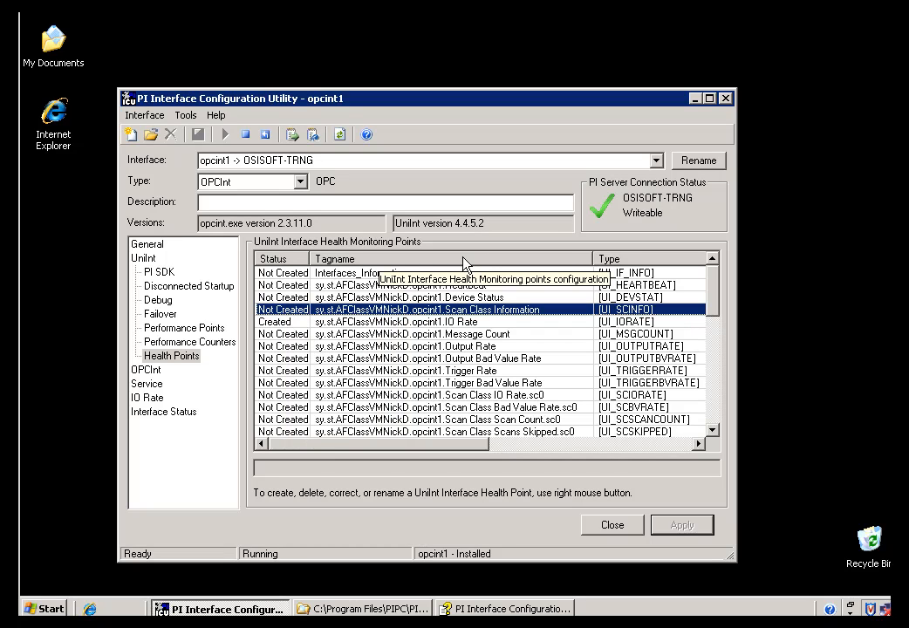
left_click(189, 341)
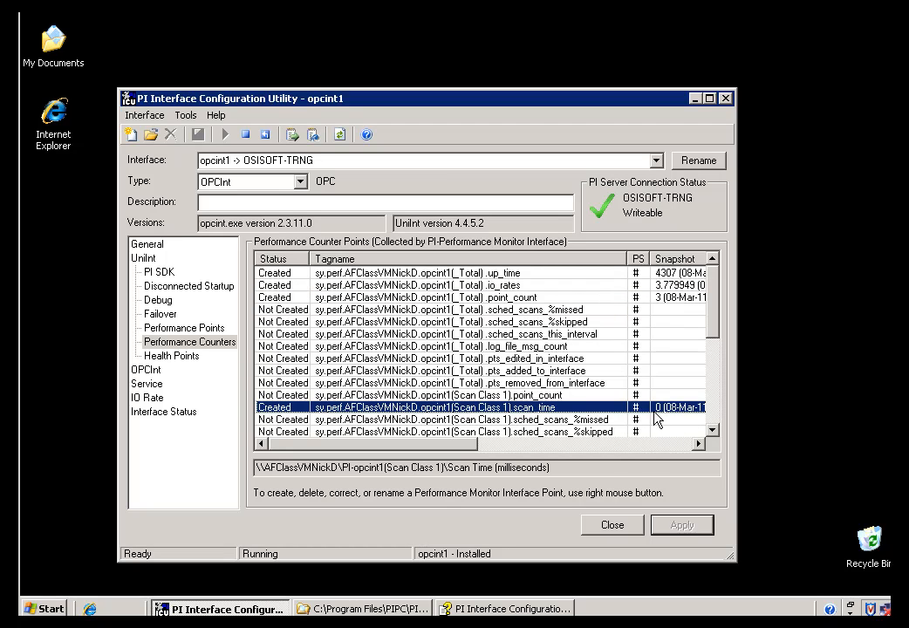
mouse_move(470, 421)
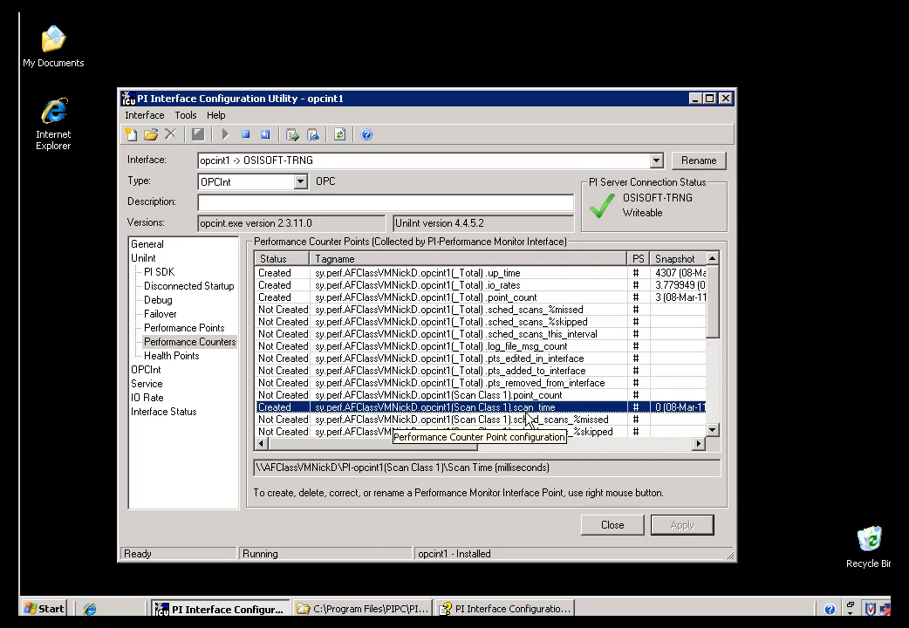
mouse_move(641, 408)
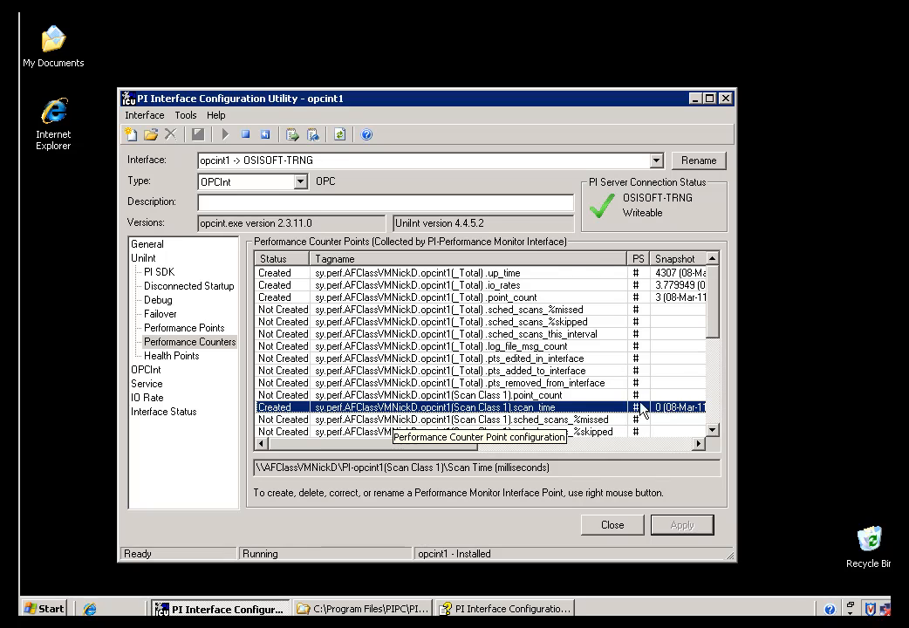
left_click(171, 355)
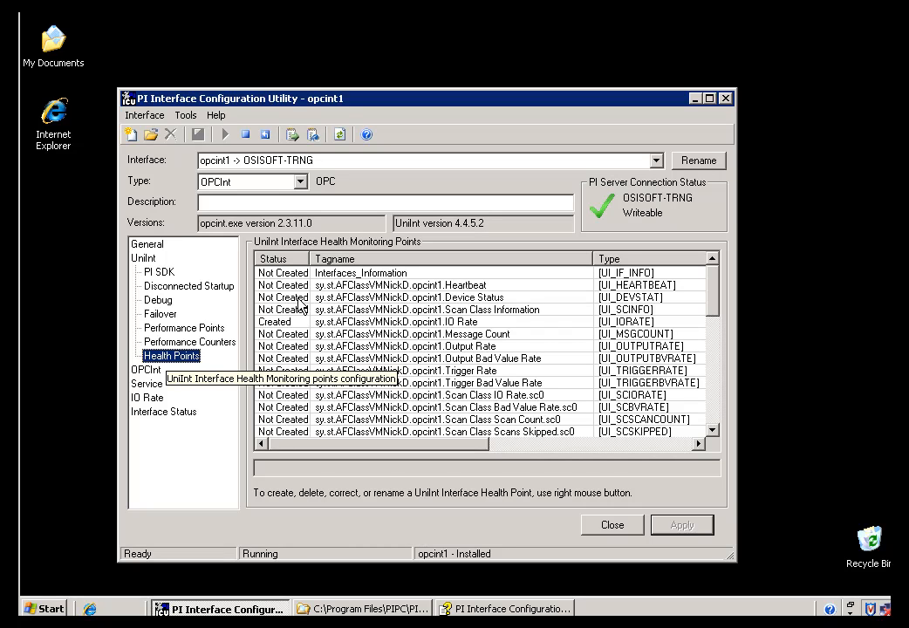
left_click(397, 285)
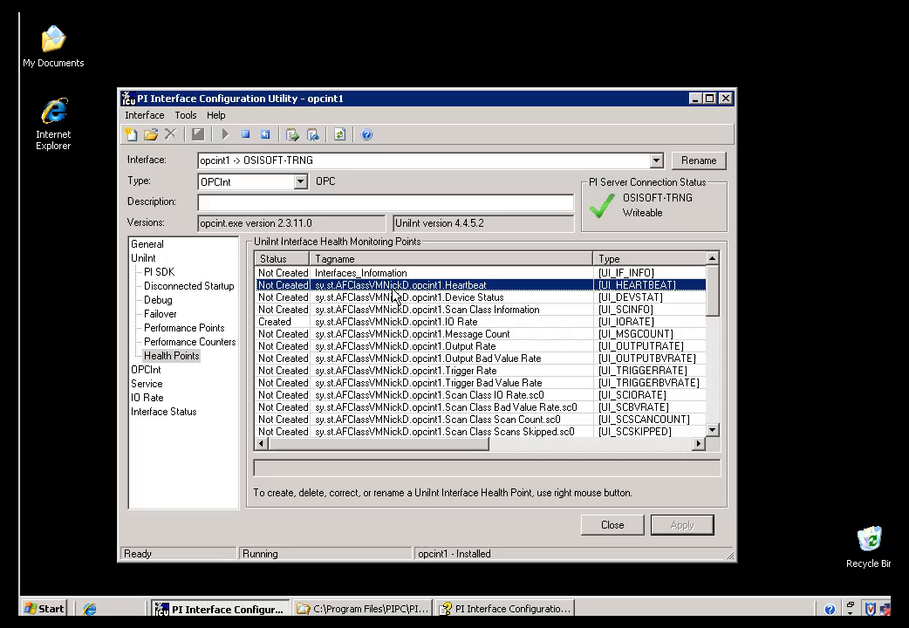
mouse_move(397, 301)
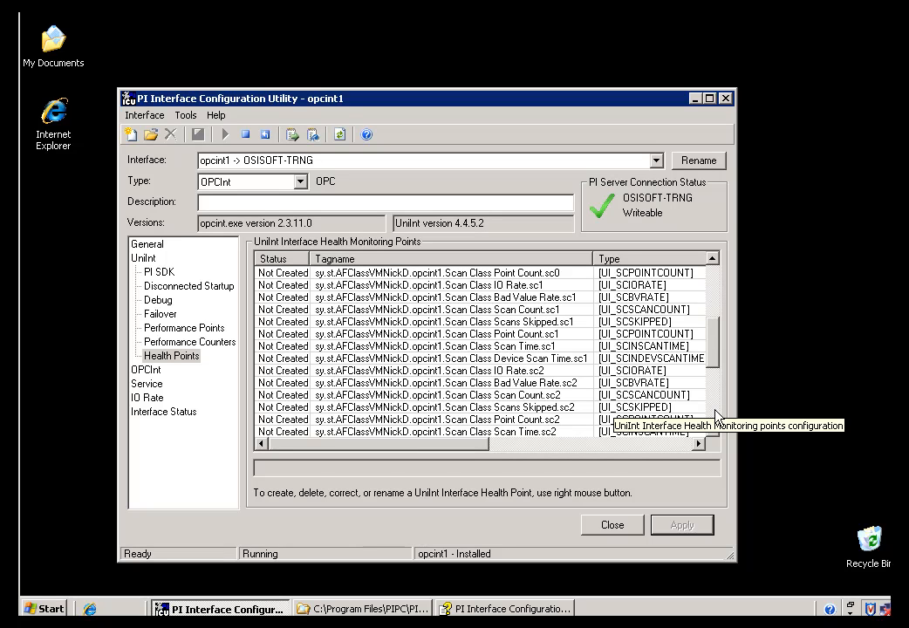
mouse_move(539, 331)
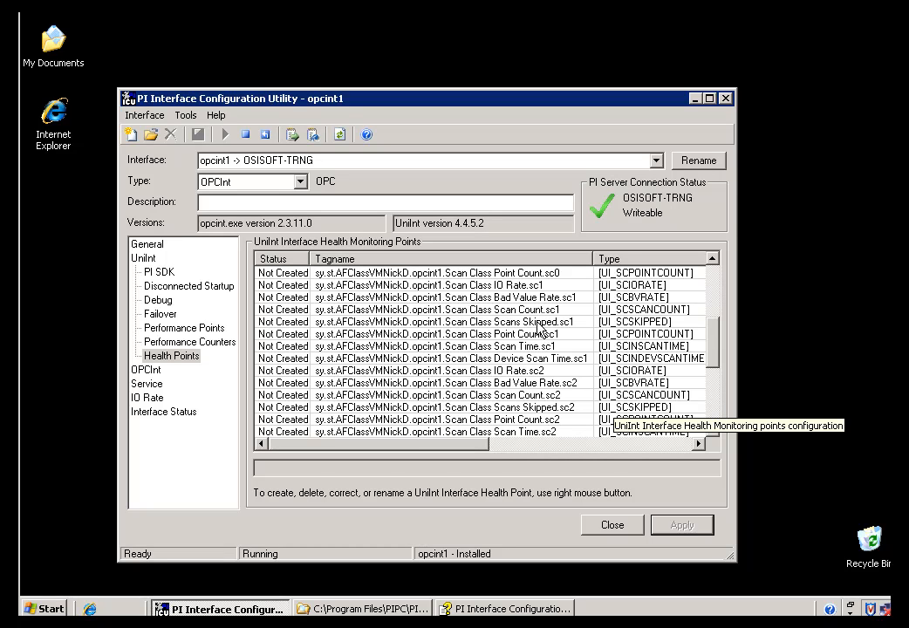
left_click(419, 322)
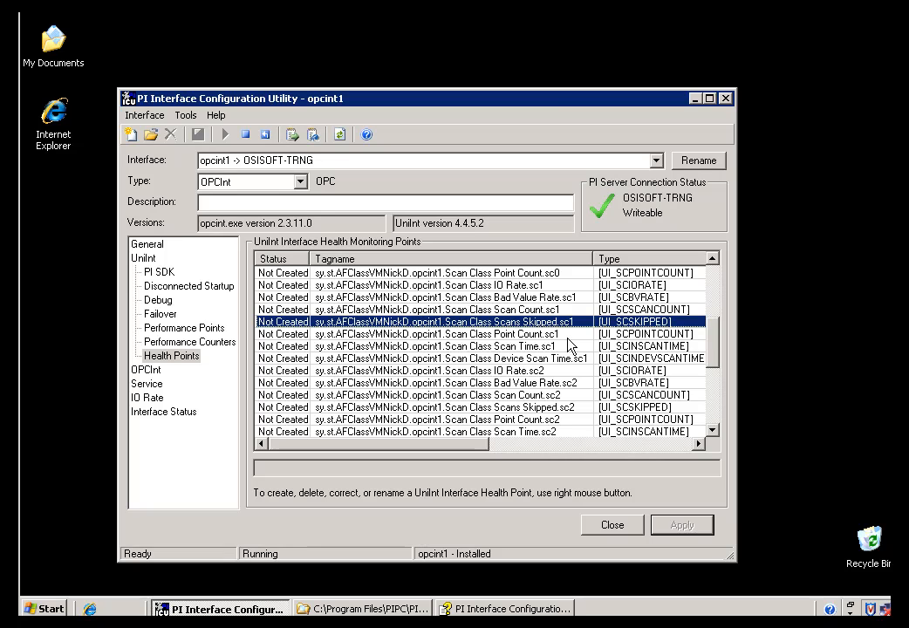
mouse_move(568, 346)
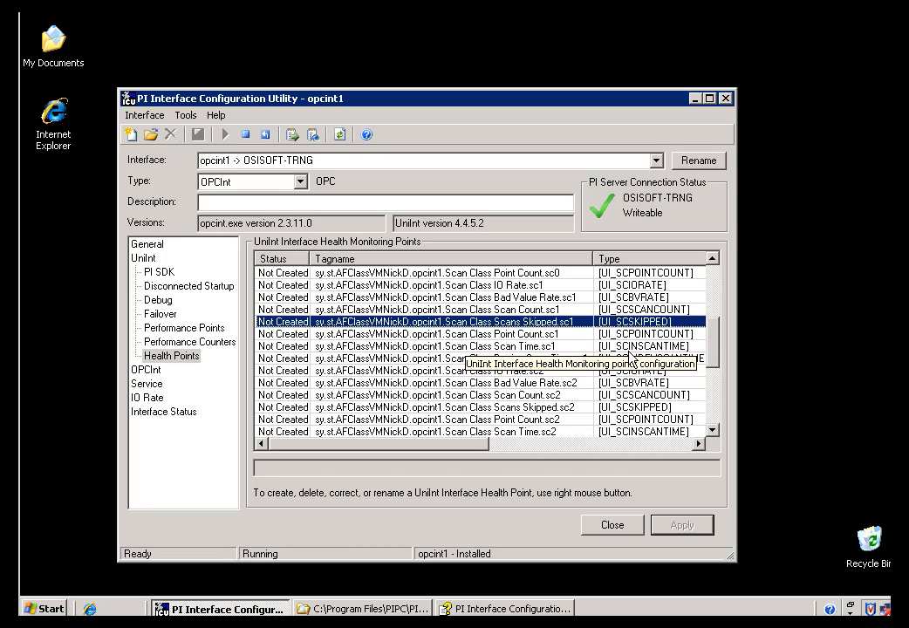
mouse_move(719, 296)
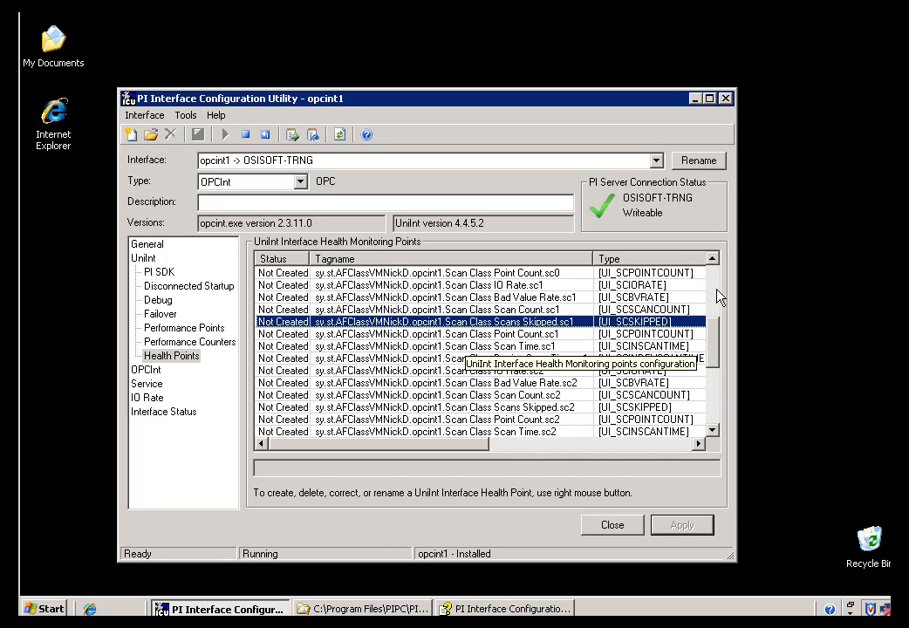